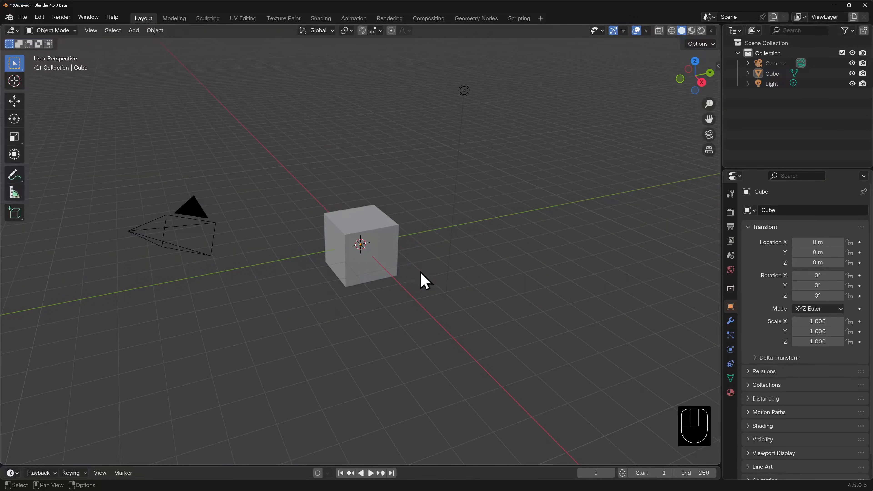
# Select the default cube so its transform values show in Object Properties
pyautogui.click(362, 245)
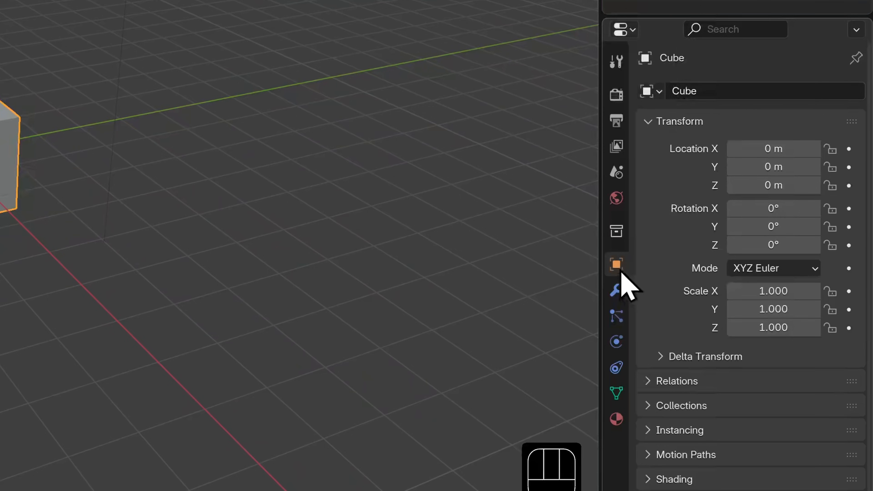
pyautogui.moveTo(615, 264)
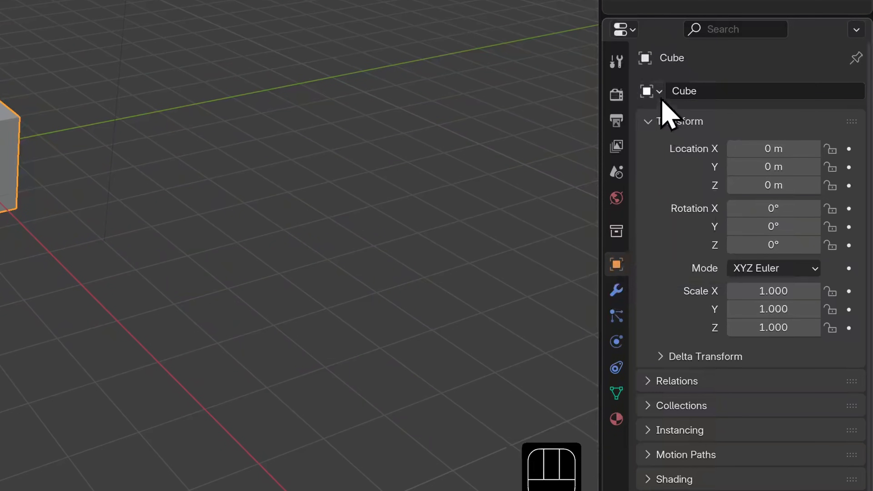
pyautogui.moveTo(647, 91)
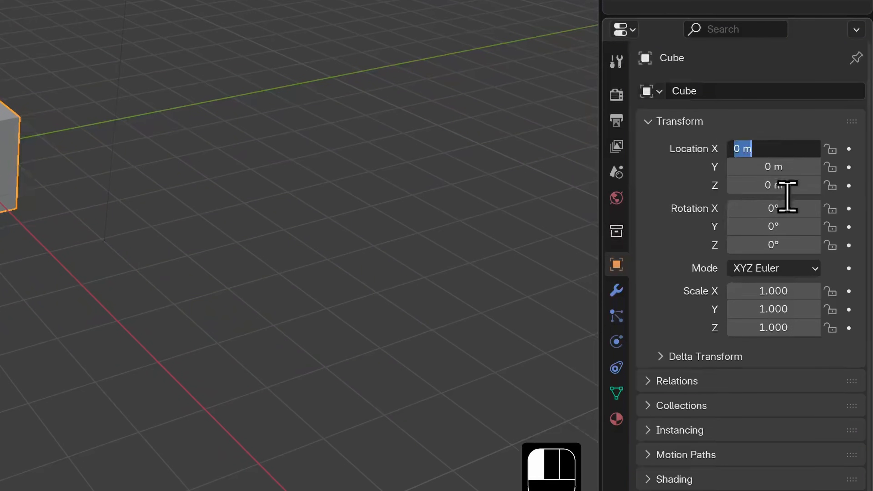
# Set the cube's Location X to 2 m and orbit around it to check the move
pyautogui.write('2')
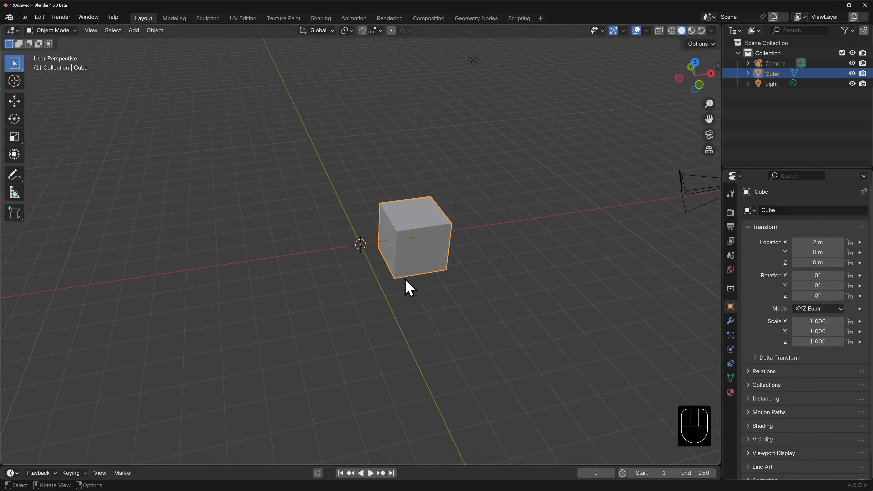
pyautogui.moveTo(409, 290); pyautogui.dragTo(451, 328)
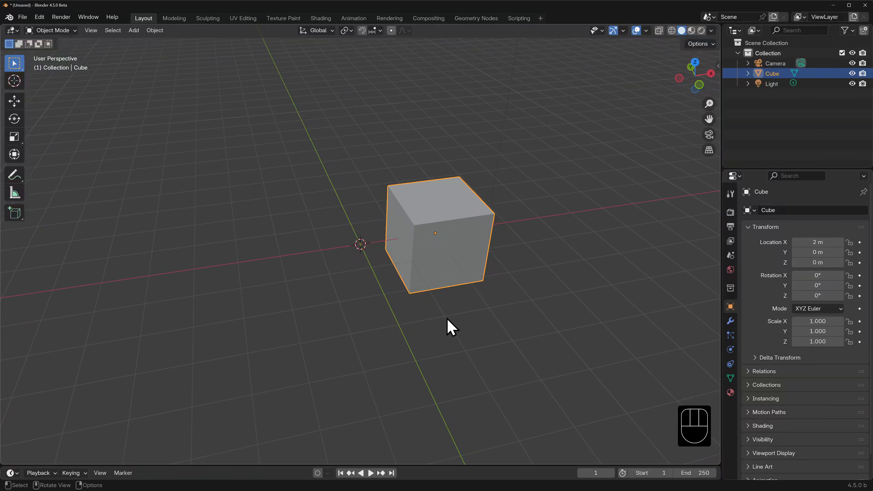
pyautogui.moveTo(495, 320)
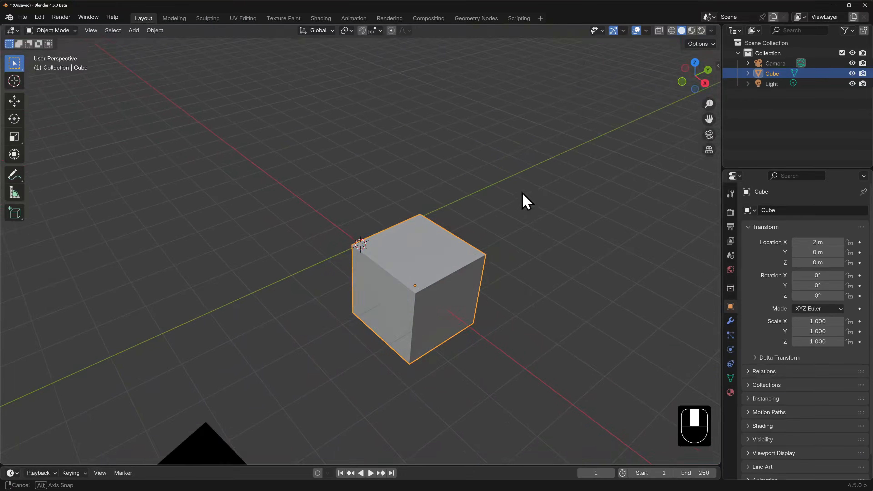
pyautogui.moveTo(526, 201); pyautogui.dragTo(404, 187)
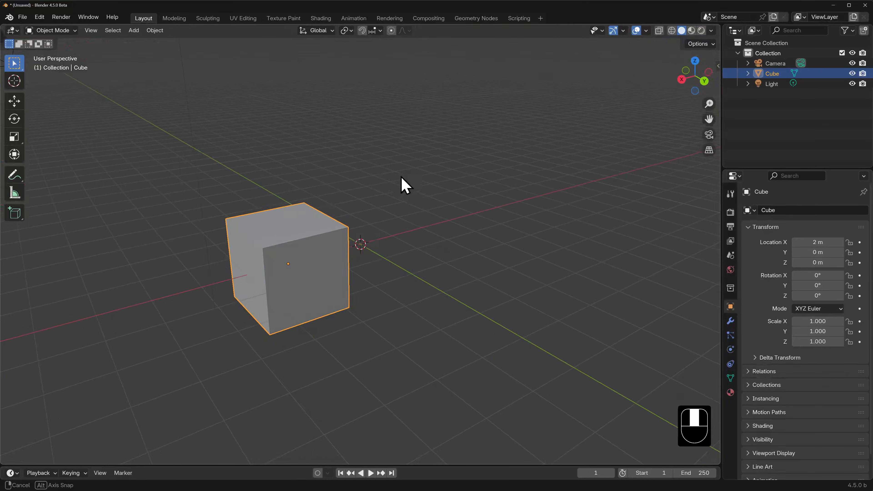
pyautogui.moveTo(403, 185); pyautogui.dragTo(573, 181)
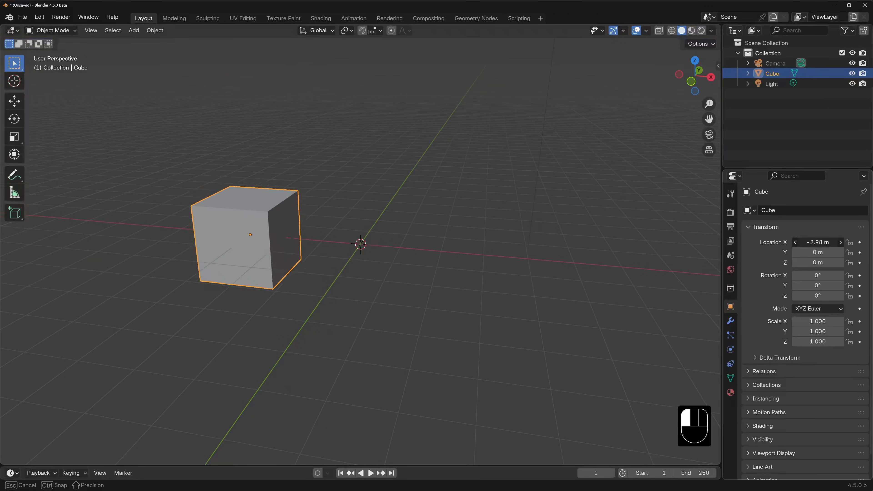
# Slide the cube along X by dragging the Location field, then scale it to 2 on all axes
pyautogui.moveTo(250, 234); pyautogui.dragTo(384, 245)
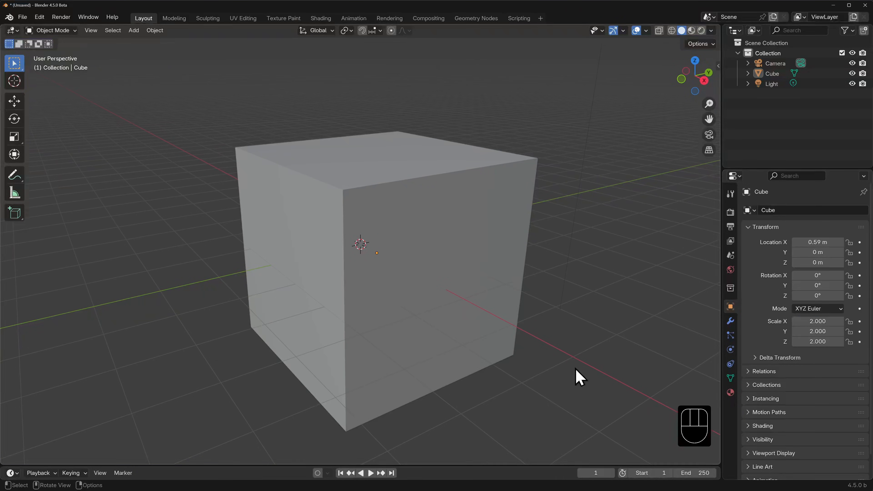
pyautogui.click(513, 307)
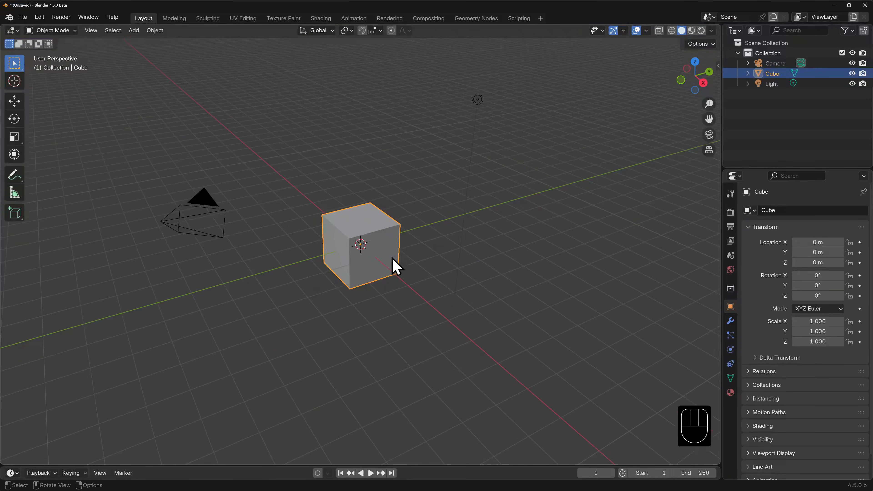
pyautogui.moveTo(186, 234)
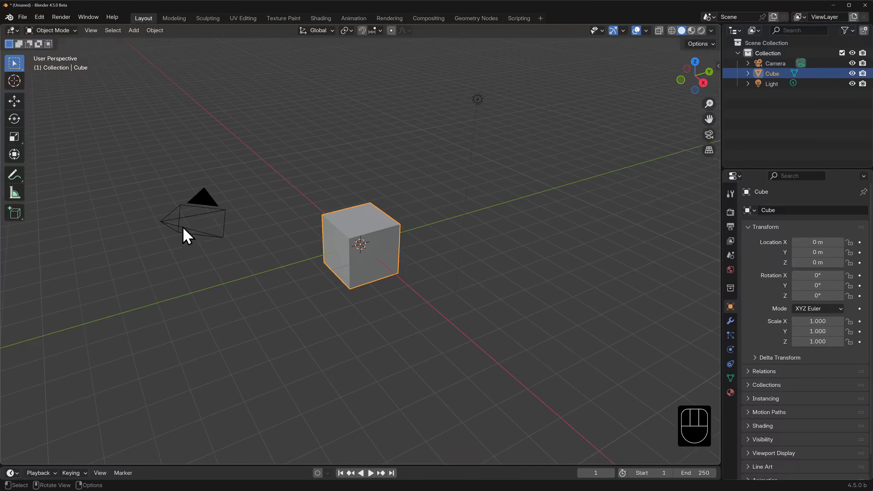
# Move the cube to 5 m on X, then double it to 10 m with a typed expression
pyautogui.click(201, 201)
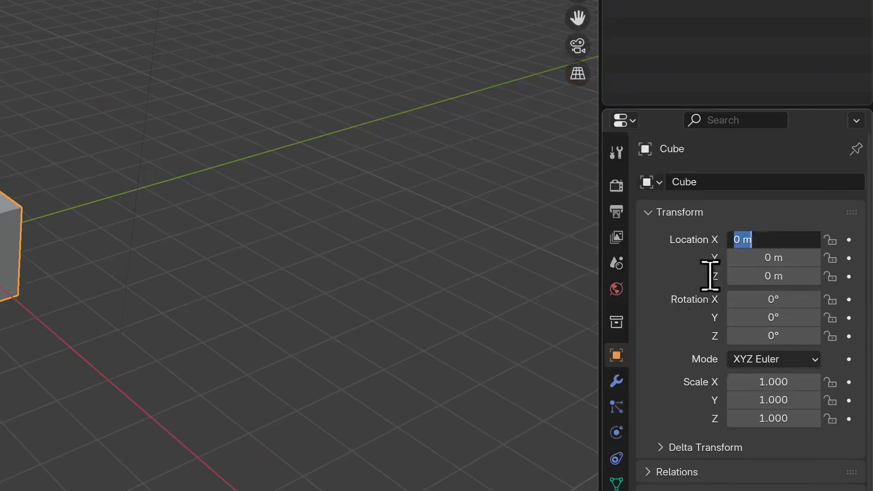
pyautogui.write('5')
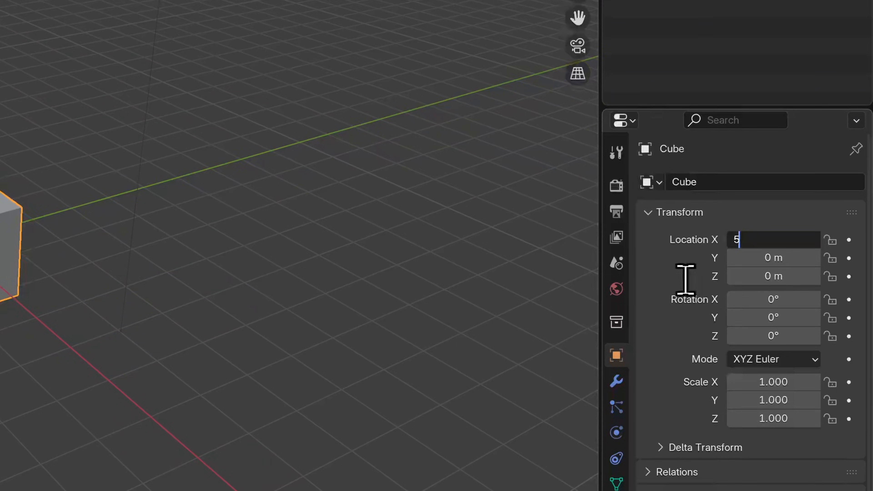
pyautogui.write('+2')
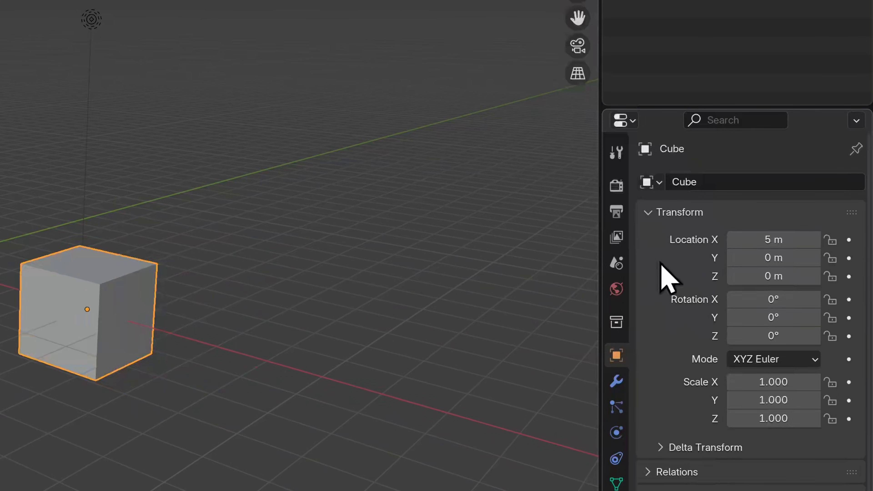
pyautogui.doubleClick(772, 239)
pyautogui.write('10')
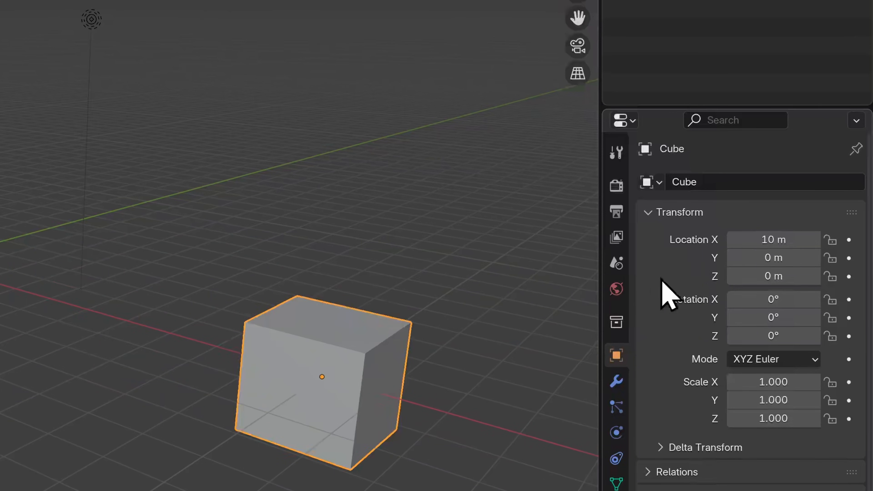
pyautogui.doubleClick(772, 239)
pyautogui.write("3'7")
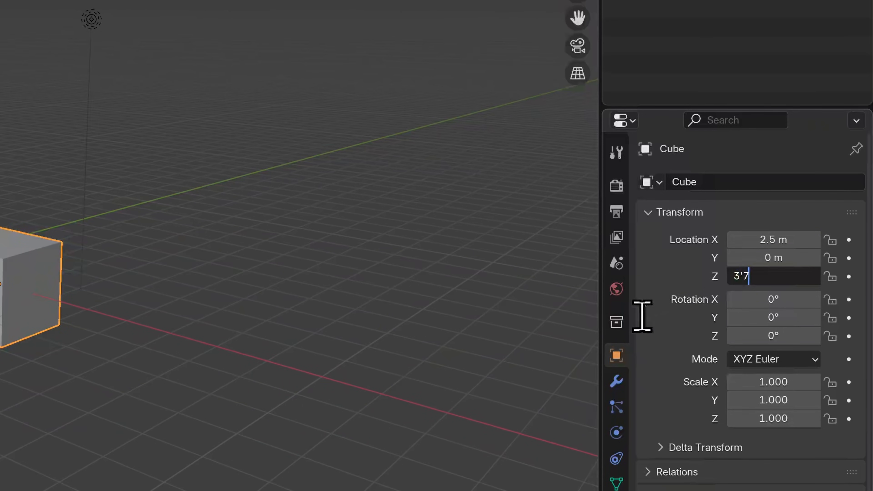
# Type a feet-and-inches value into Location Z before clearing the location to zero
pyautogui.write('"')
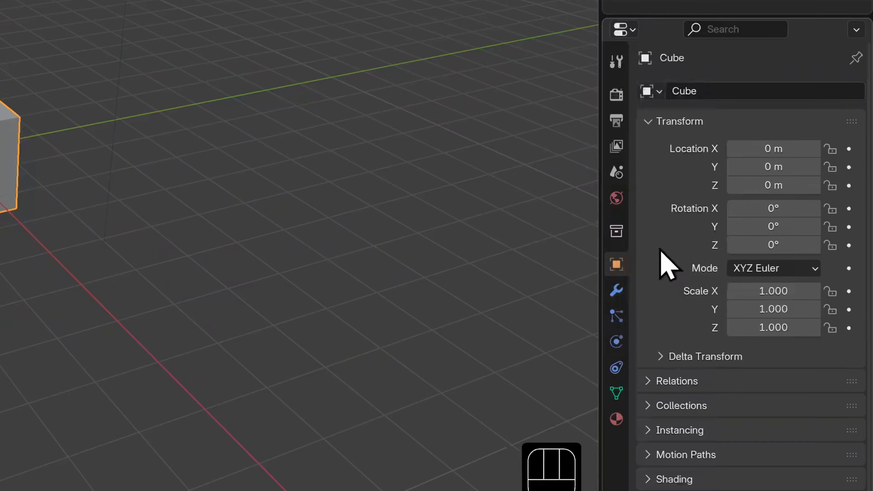
pyautogui.moveTo(617, 171)
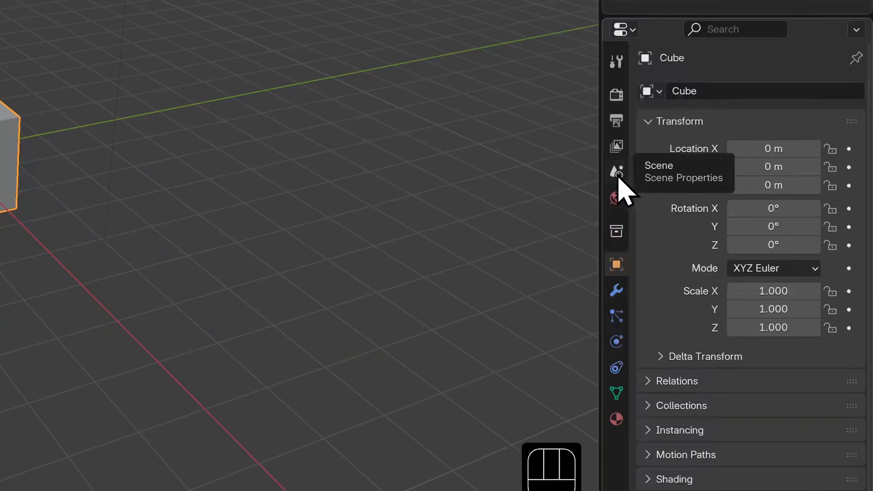
# In Scene Properties Units, set the unit system to Imperial with Separate Units on
pyautogui.click(617, 171)
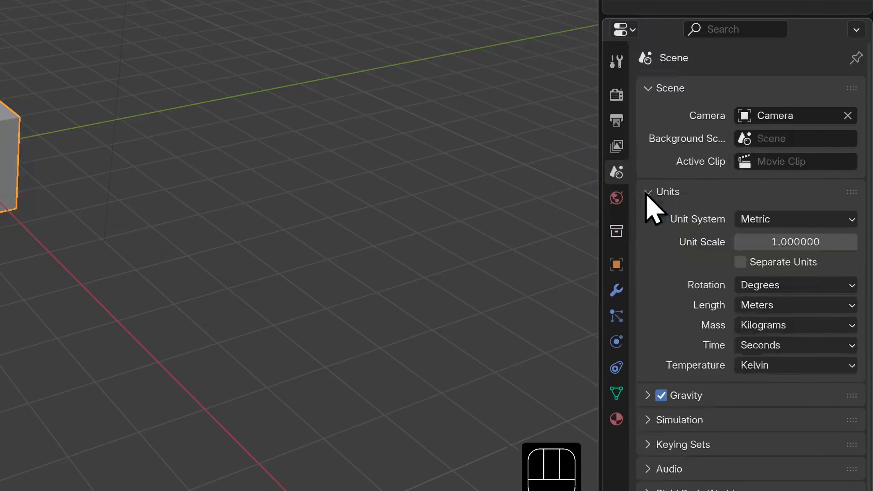
pyautogui.click(795, 218)
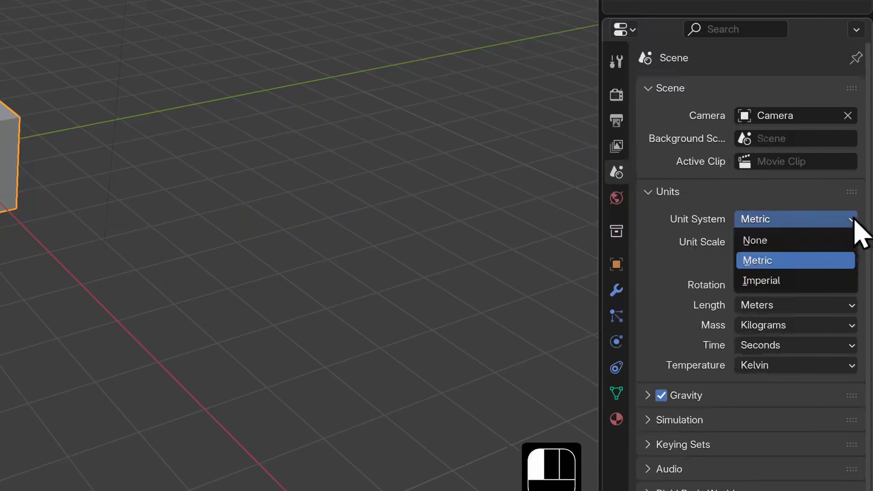
pyautogui.click(761, 280)
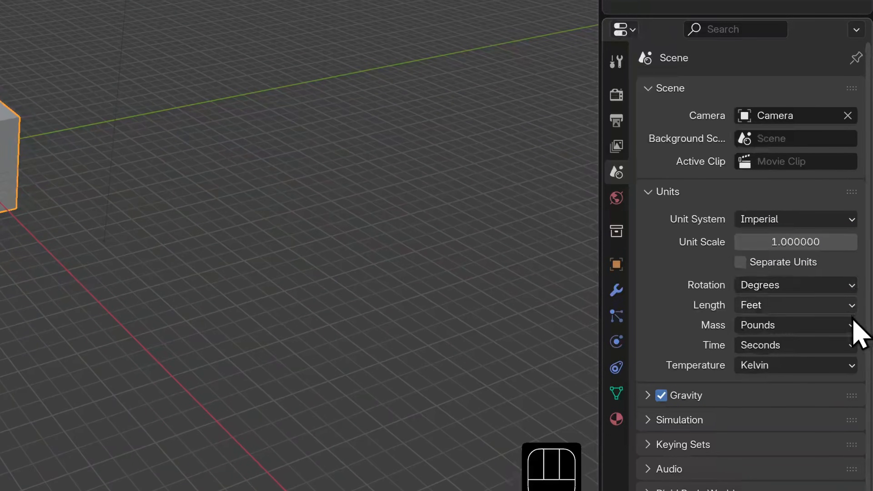
pyautogui.click(795, 365)
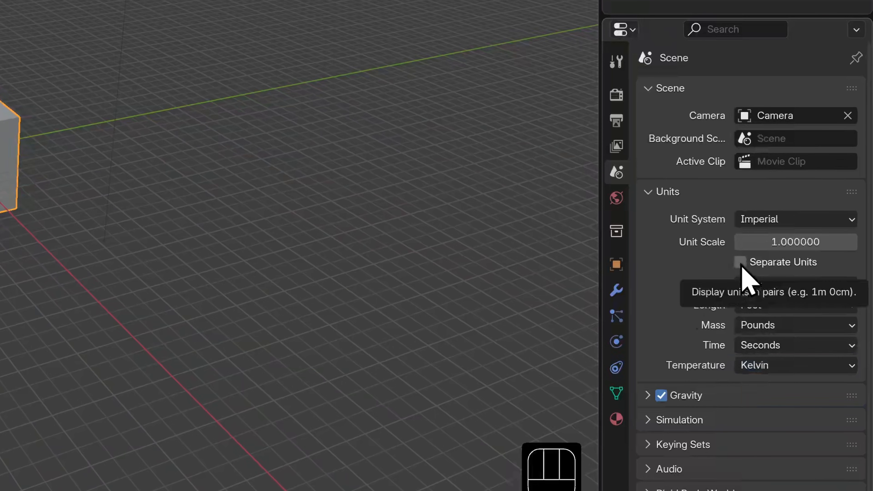
pyautogui.click(741, 262)
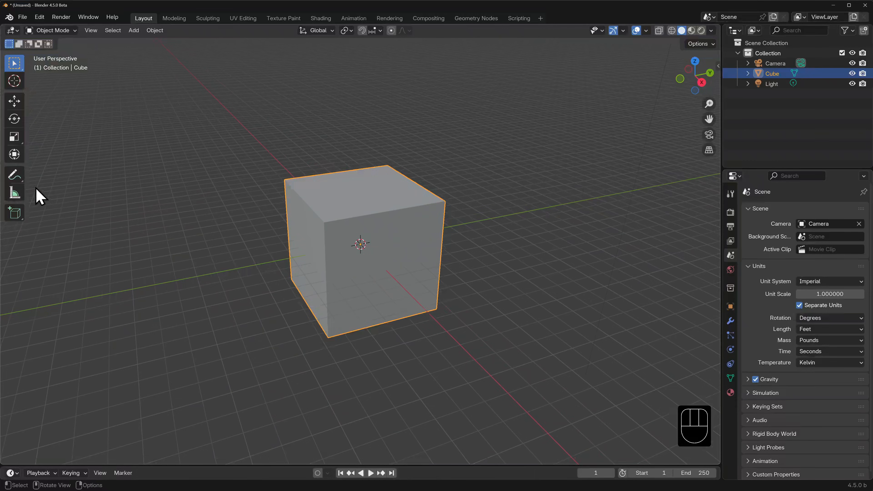
pyautogui.moveTo(14, 193)
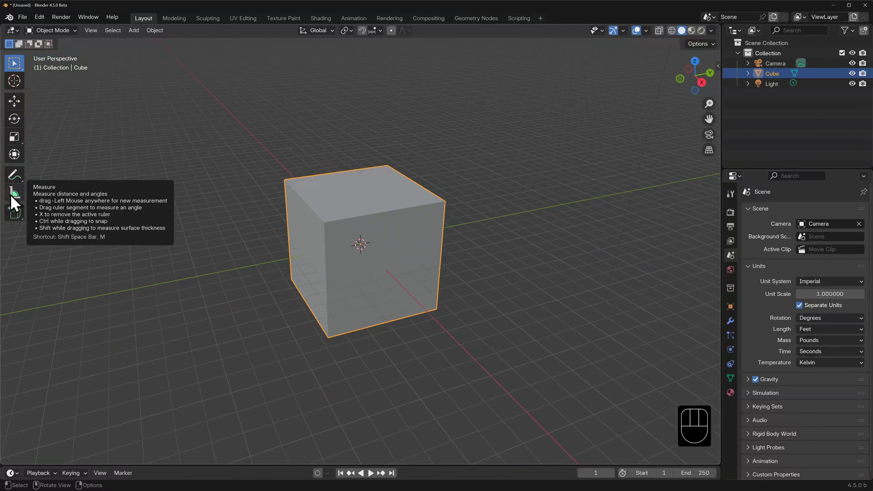
# Measure the cube's bottom edge, enter Edit Mode and enable the Edge Length overlay
pyautogui.moveTo(332, 348); pyautogui.dragTo(445, 326)
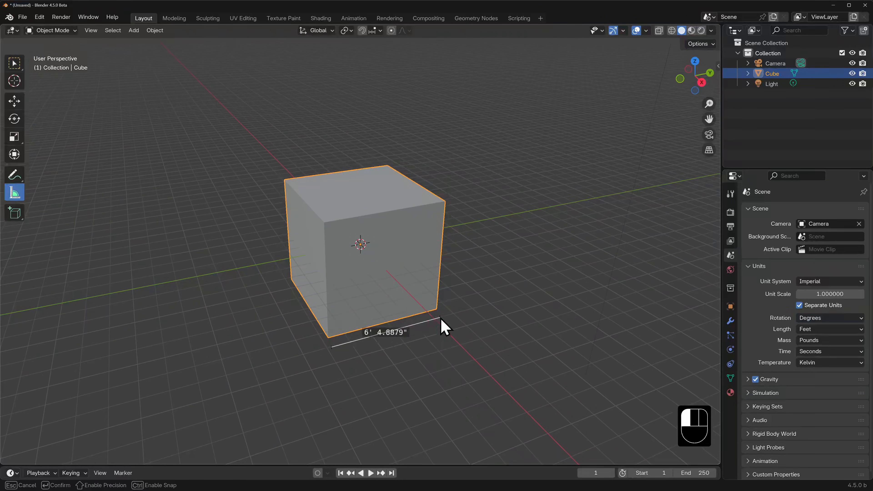
pyautogui.press('Tab')
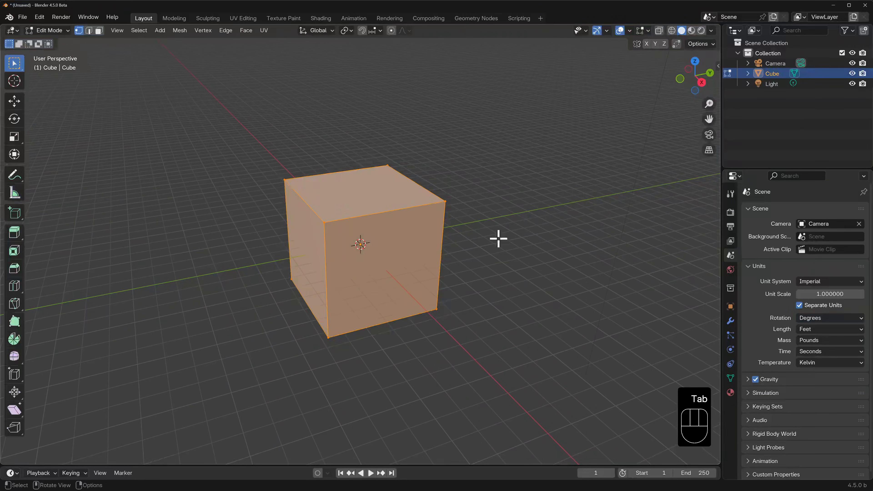
pyautogui.click(645, 30)
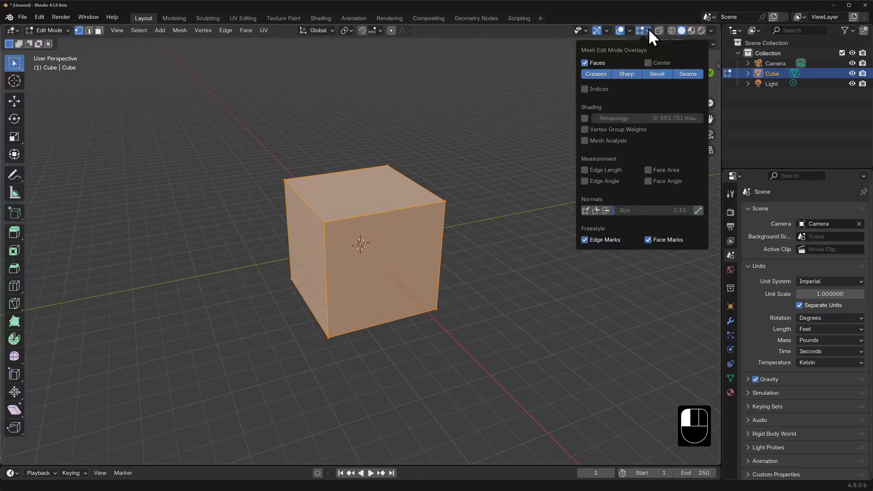
pyautogui.click(584, 170)
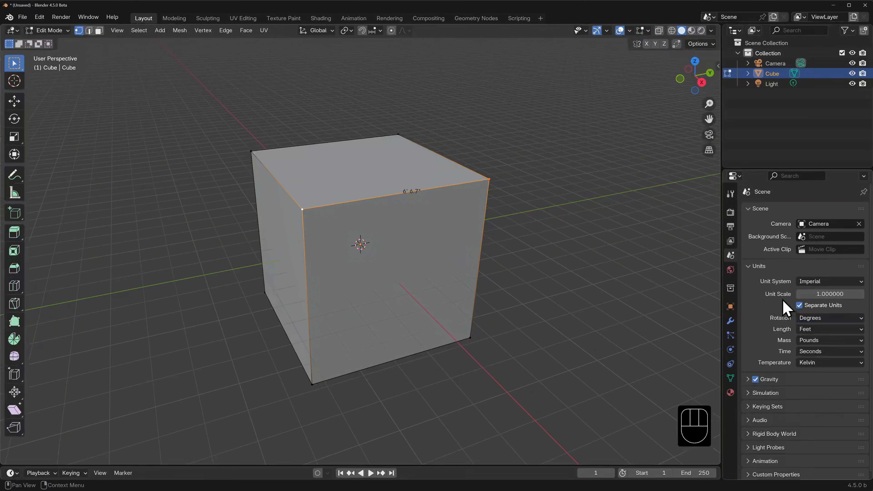
# Try unit scales 0.1, 0.01 and 10, then set the Unit Scale to 100
pyautogui.doubleClick(829, 294)
pyautogui.write('0.100000')
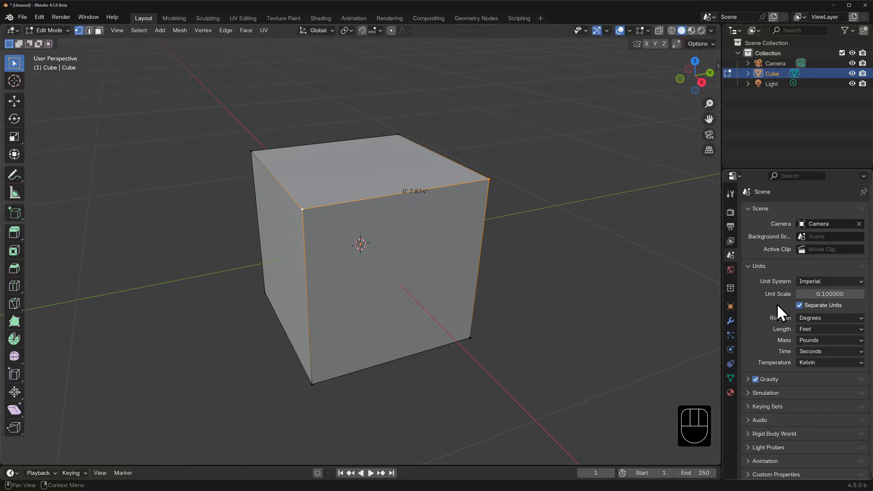
pyautogui.doubleClick(829, 293)
pyautogui.write('0.010000')
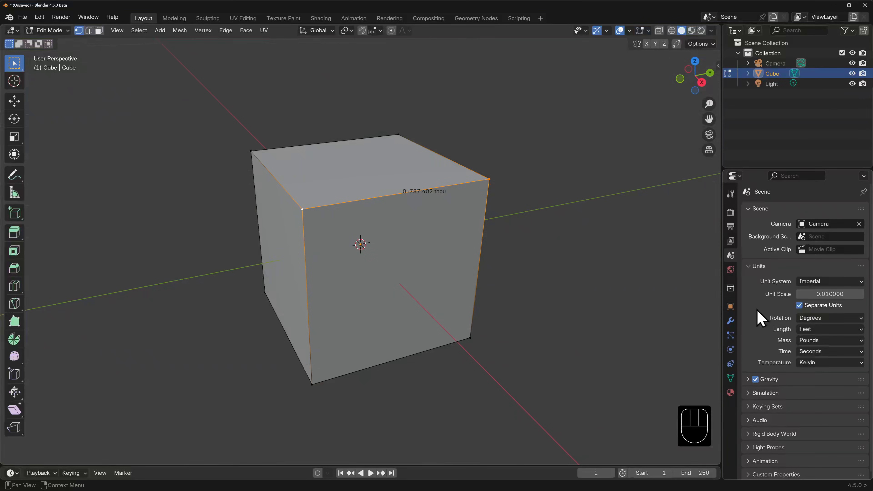
pyautogui.moveTo(422, 208)
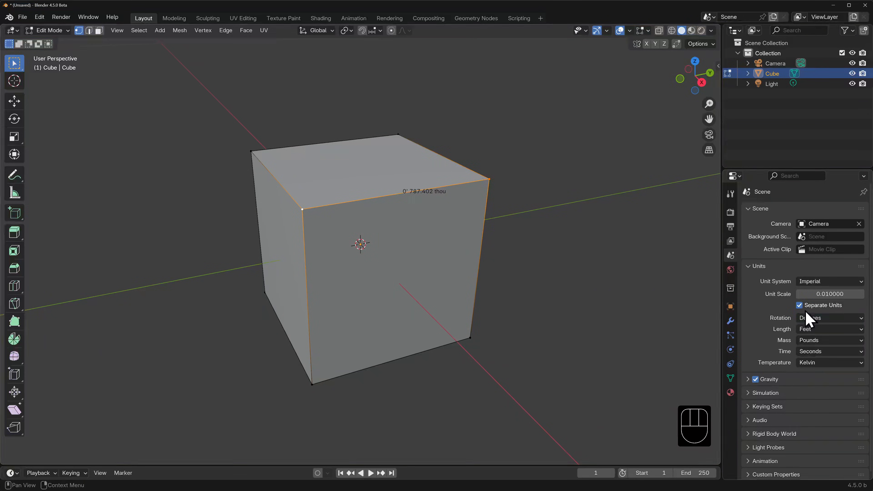
pyautogui.write('10.000000')
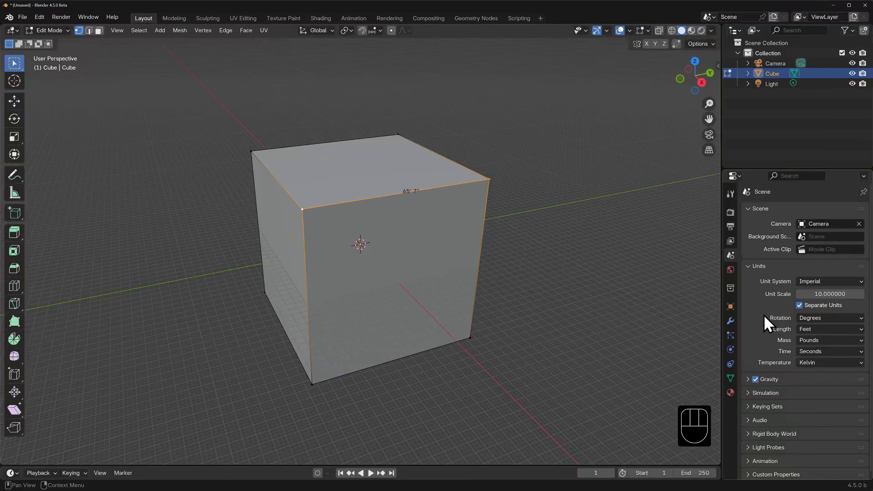
pyautogui.moveTo(419, 210)
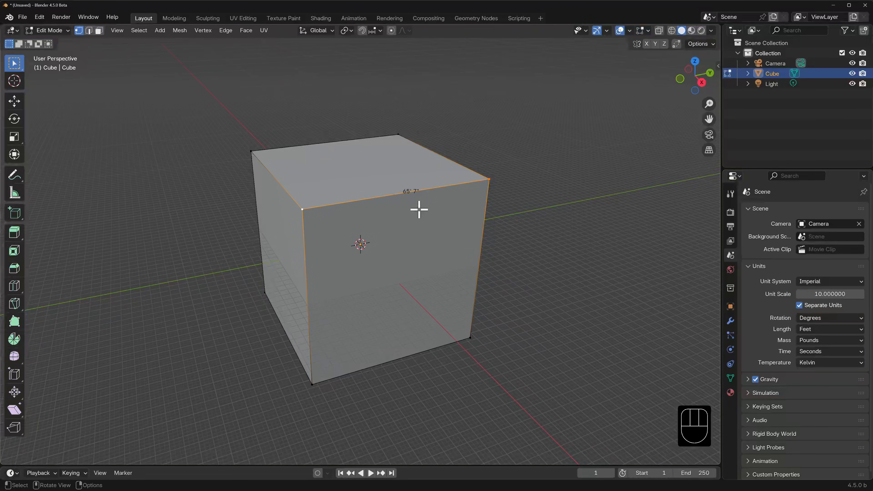
pyautogui.doubleClick(829, 293)
pyautogui.write('100.000000')
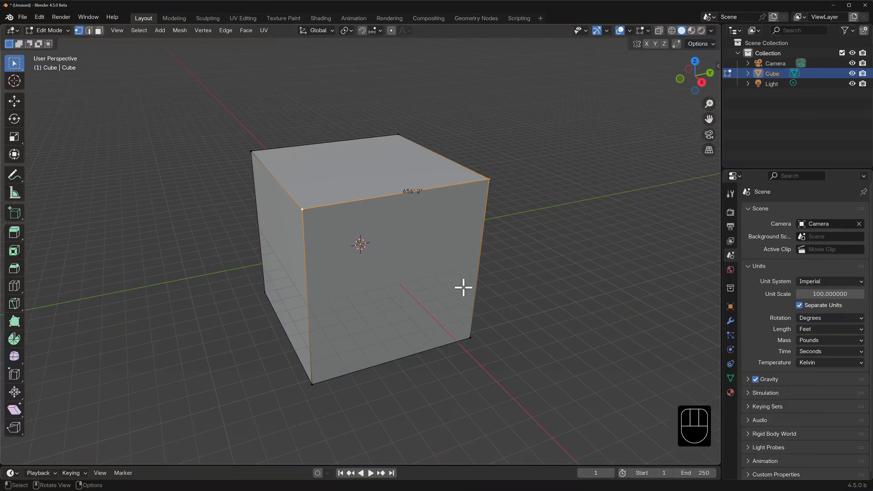
# Switch the scene unit system back to Metric
pyautogui.click(829, 281)
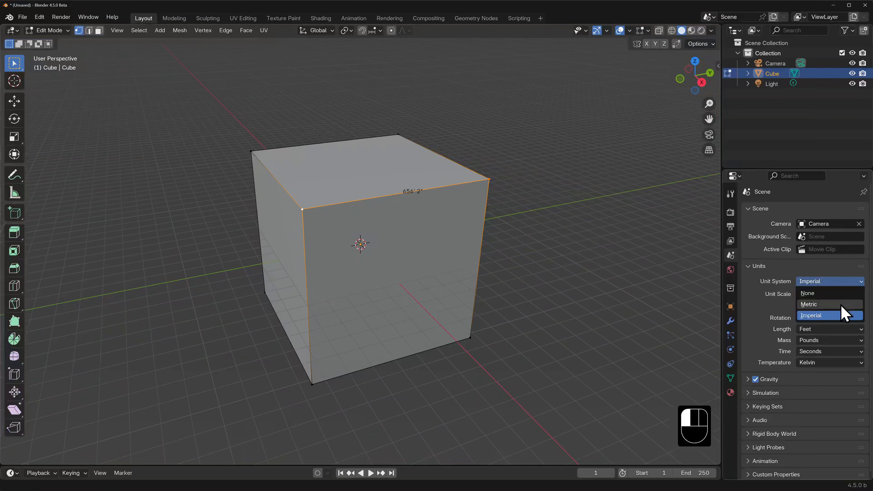
pyautogui.click(809, 304)
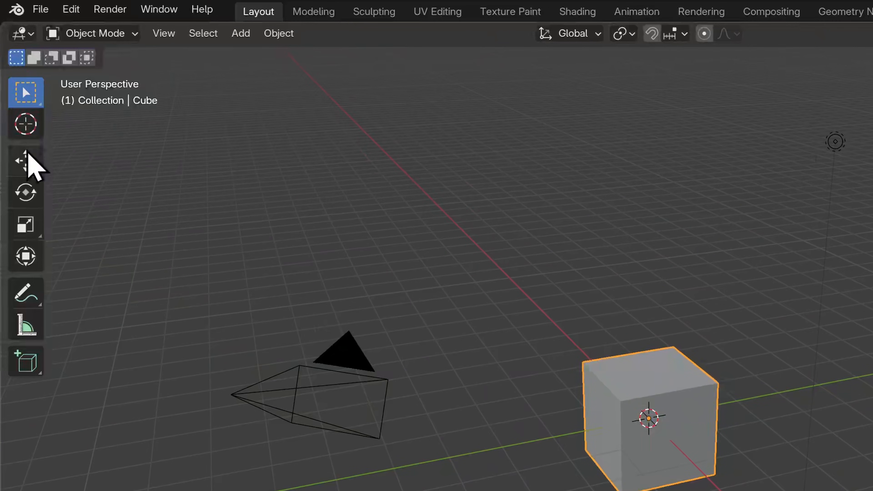
# Activate the Move tool and slide the cube around the Y–Z plane with the gizmo handle
pyautogui.click(25, 161)
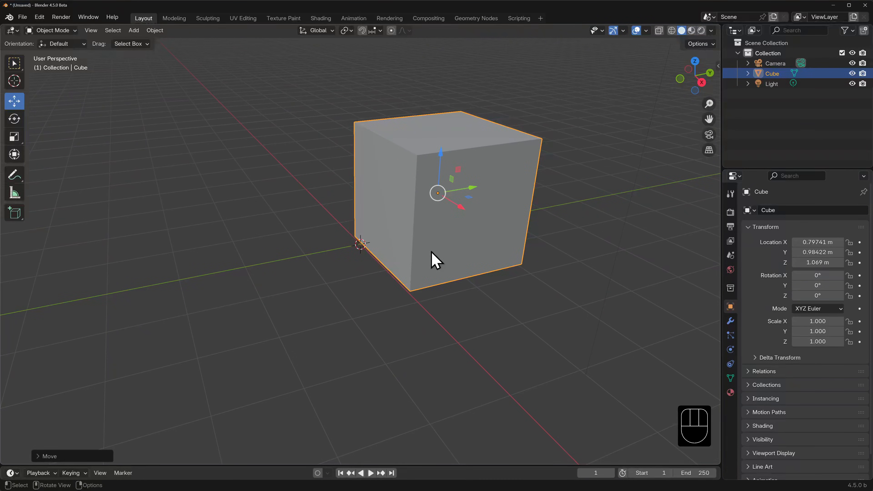
pyautogui.moveTo(465, 177)
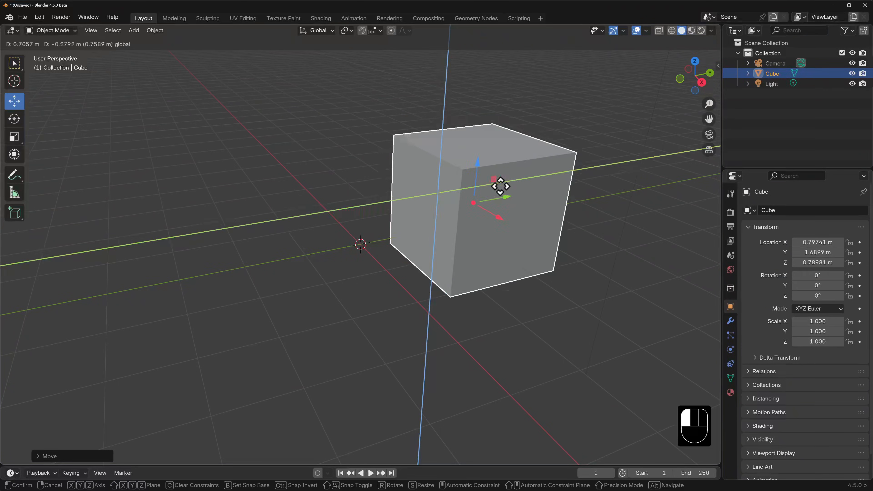
pyautogui.moveTo(499, 186); pyautogui.dragTo(303, 179)
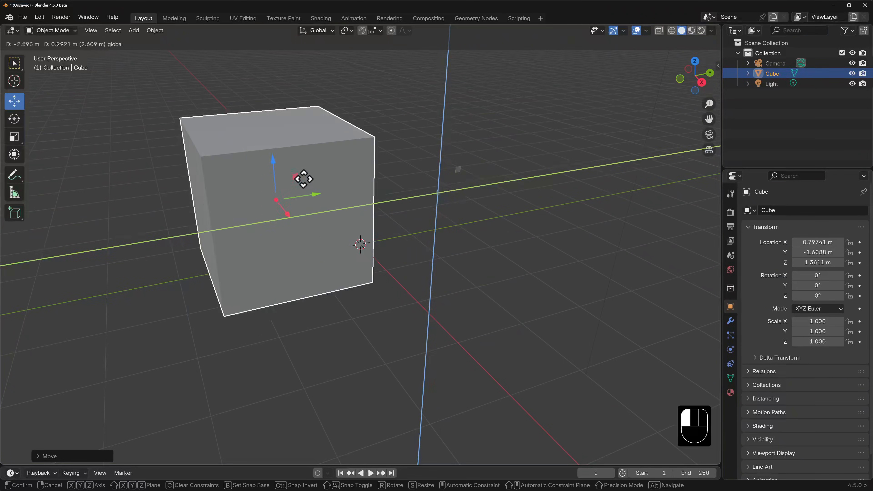
pyautogui.moveTo(303, 179); pyautogui.dragTo(516, 170)
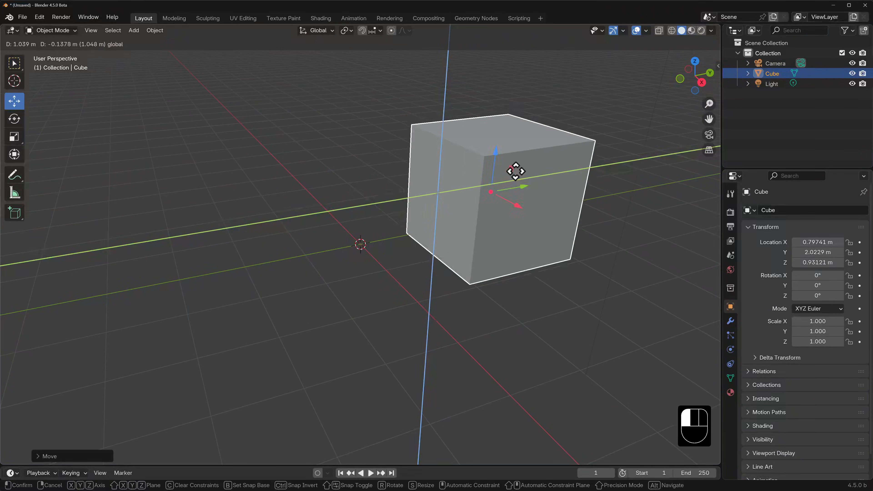
pyautogui.moveTo(515, 171); pyautogui.dragTo(263, 268)
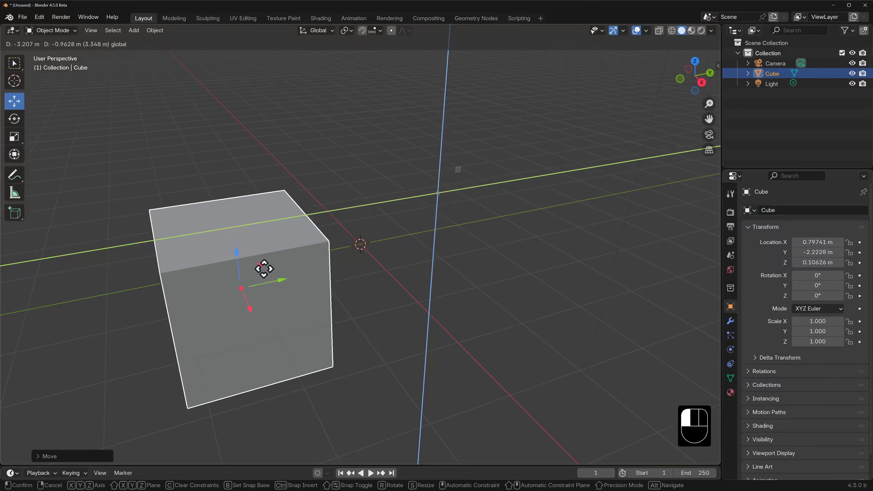
pyautogui.moveTo(265, 269); pyautogui.dragTo(309, 205)
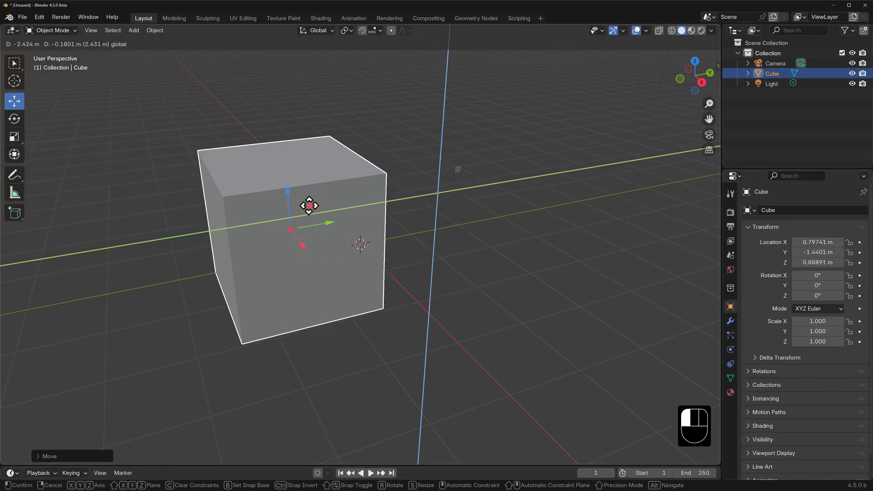
pyautogui.moveTo(309, 205); pyautogui.dragTo(273, 188)
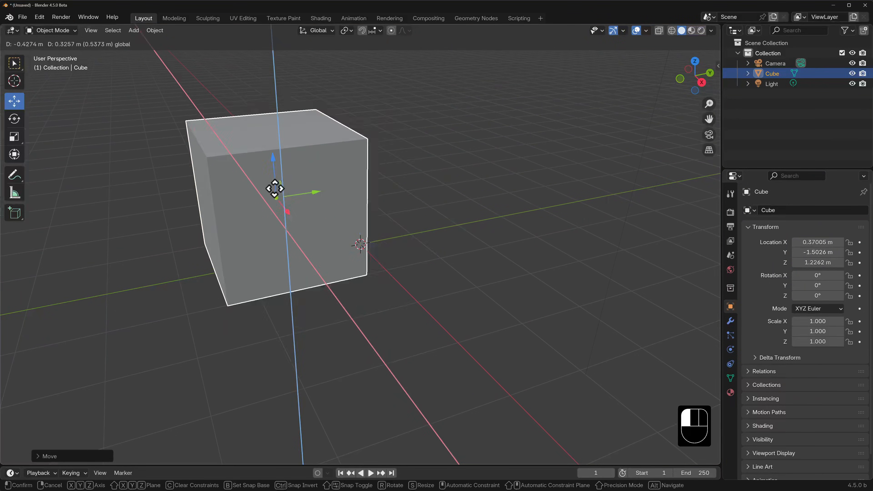
# Slide the cube across the X–Z plane, toward positive then negative X
pyautogui.moveTo(275, 188); pyautogui.dragTo(358, 239)
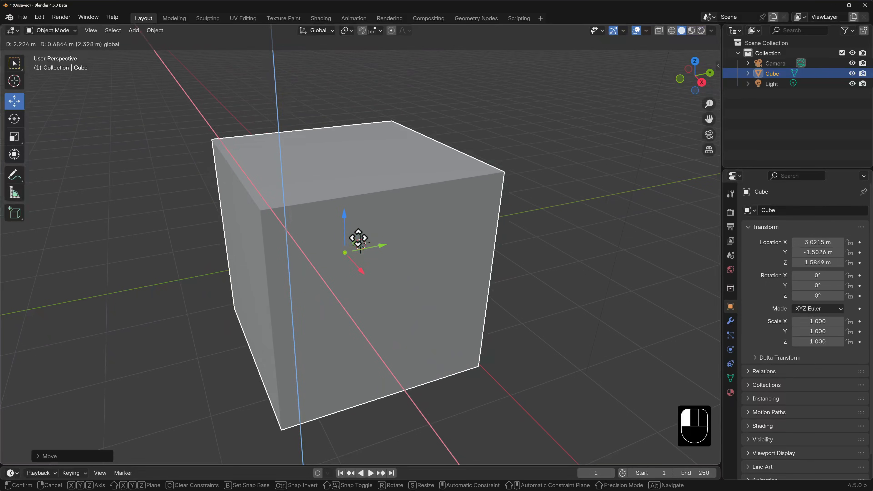
pyautogui.moveTo(358, 238); pyautogui.dragTo(250, 239)
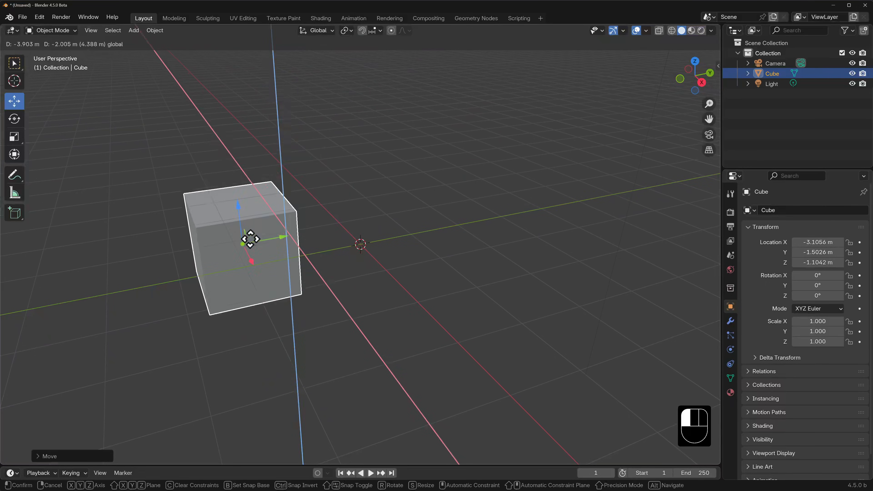
pyautogui.moveTo(251, 240); pyautogui.dragTo(295, 220)
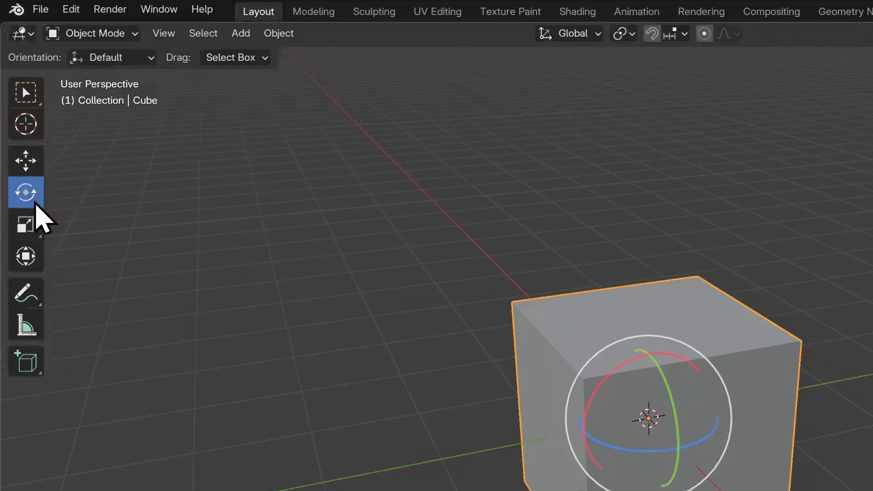
pyautogui.moveTo(26, 192)
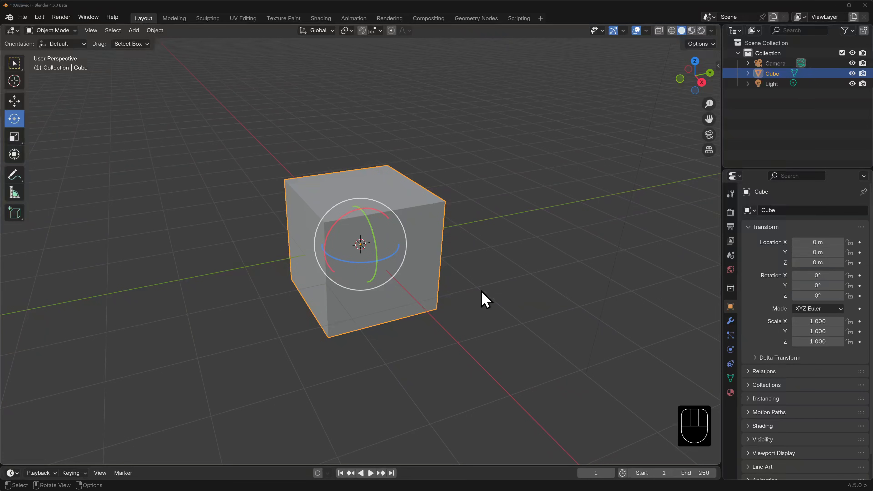
pyautogui.moveTo(450, 272)
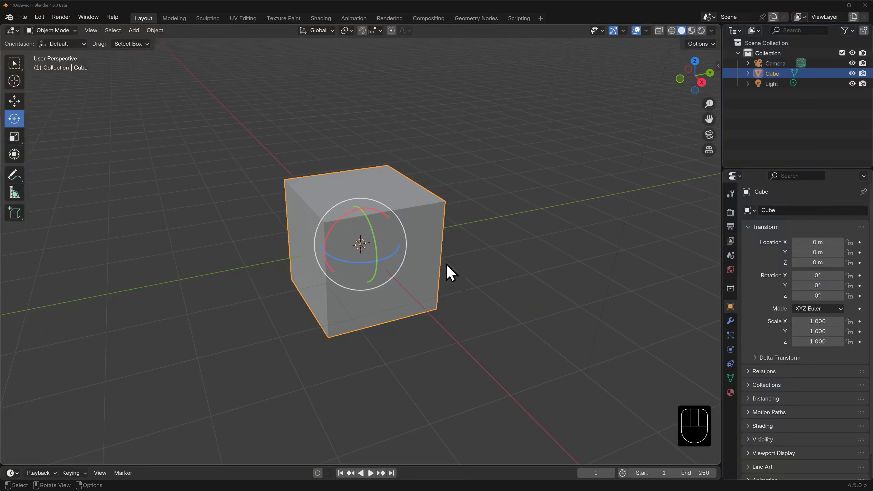
pyautogui.moveTo(345, 228)
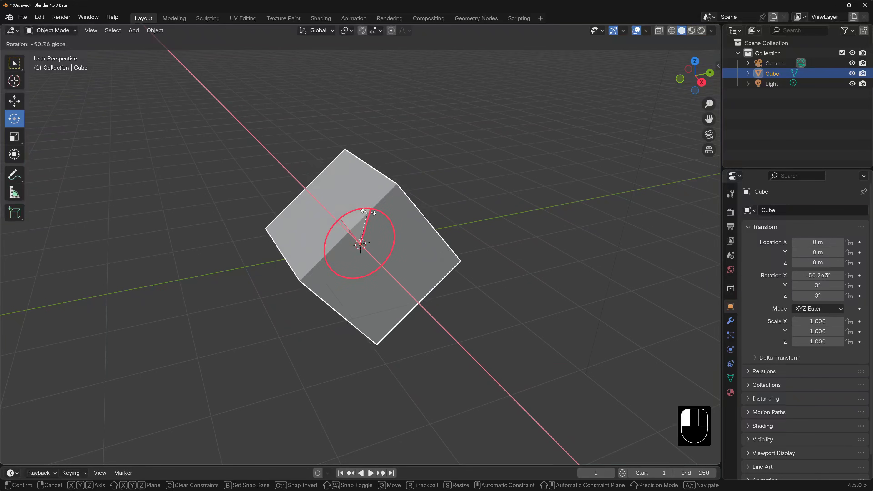
# Tumble the cube about the X axis and then freely so it sits tilted at arbitrary angles
pyautogui.moveTo(367, 211); pyautogui.dragTo(362, 245)
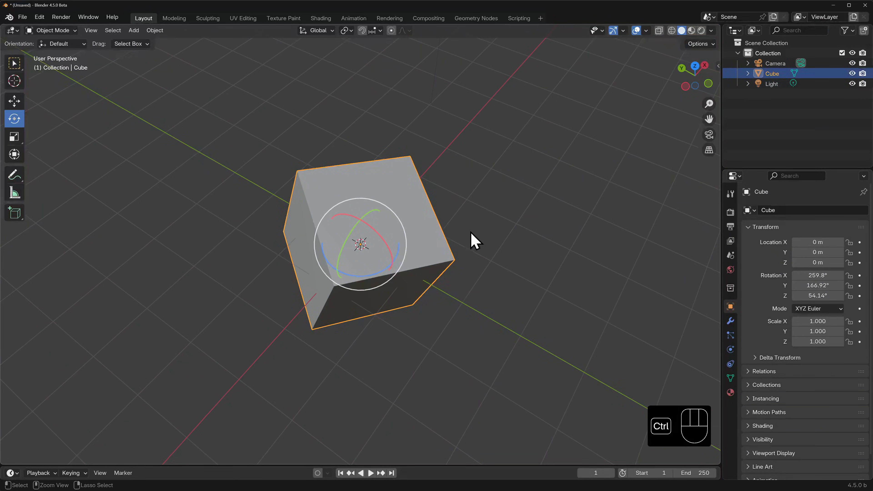
pyautogui.moveTo(473, 240); pyautogui.dragTo(559, 217)
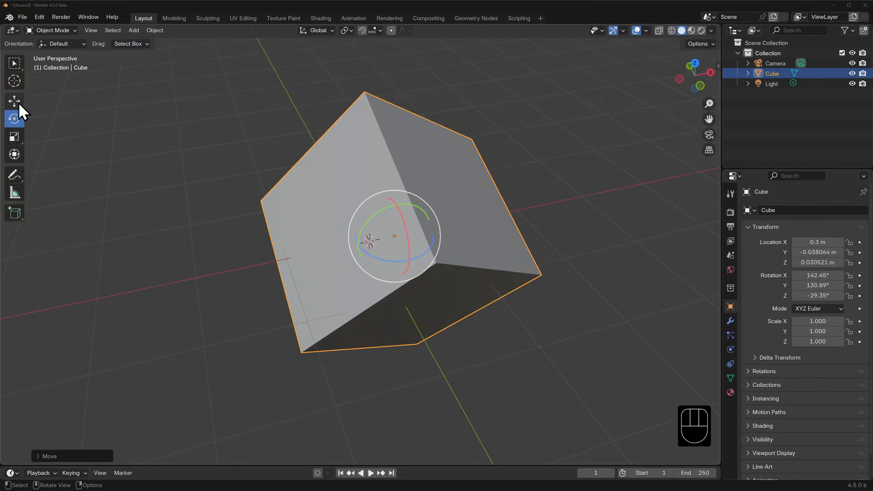
# Slide the cube along the X axis and raise it along Z using the Move tool
pyautogui.click(14, 101)
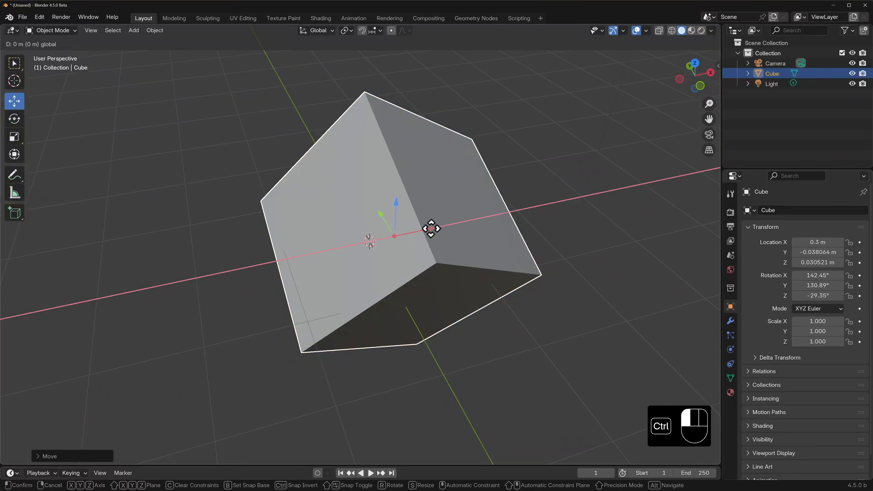
pyautogui.moveTo(432, 228); pyautogui.dragTo(320, 244)
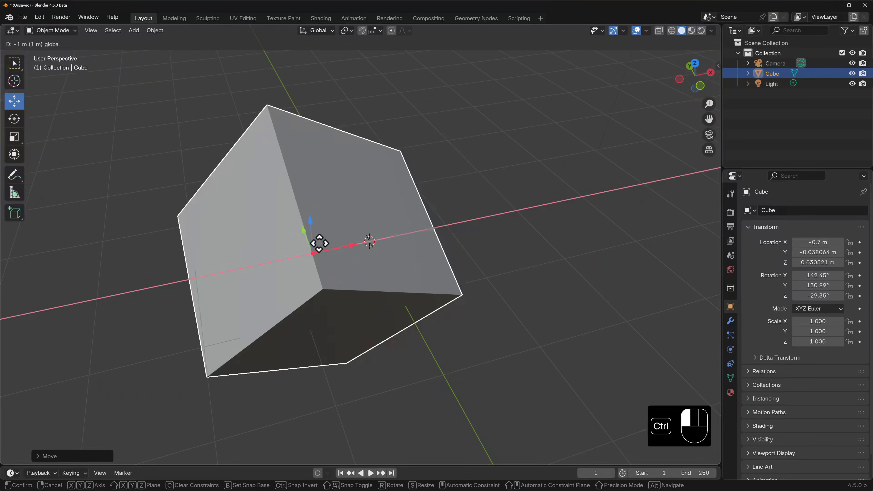
pyautogui.moveTo(319, 243); pyautogui.dragTo(394, 235)
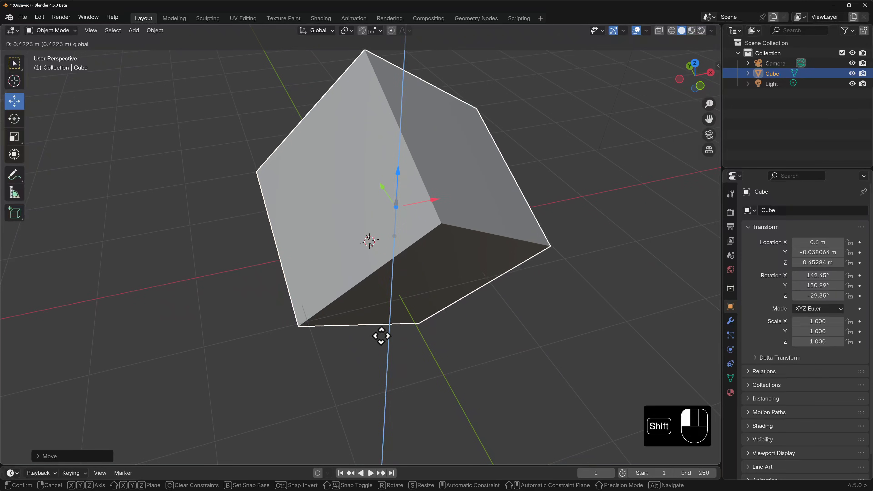
pyautogui.moveTo(382, 335); pyautogui.dragTo(364, 129)
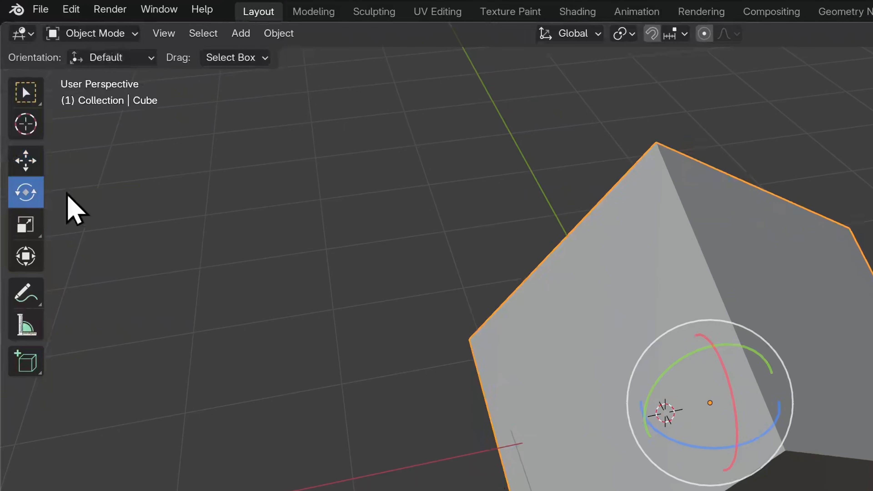
pyautogui.moveTo(70, 253)
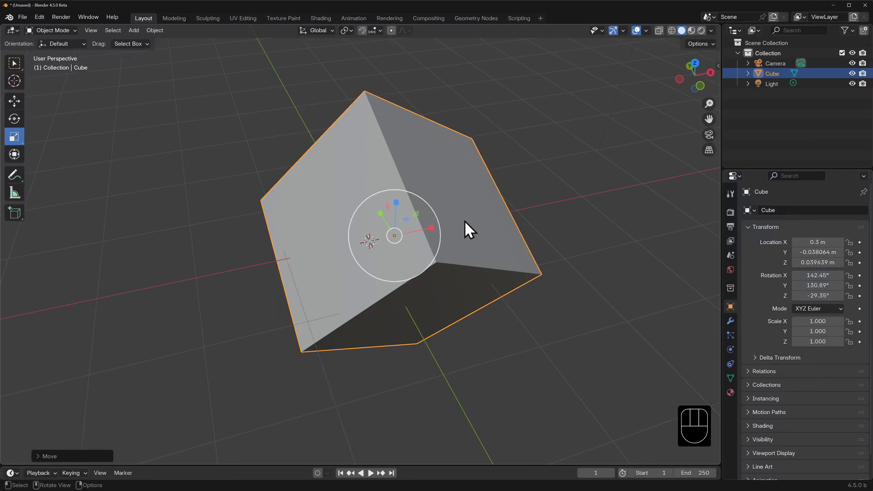
pyautogui.moveTo(443, 247)
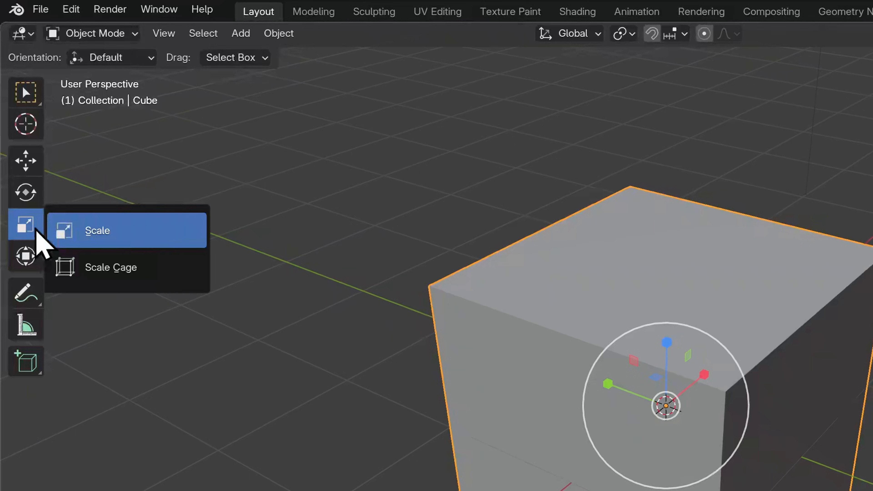
pyautogui.moveTo(184, 284)
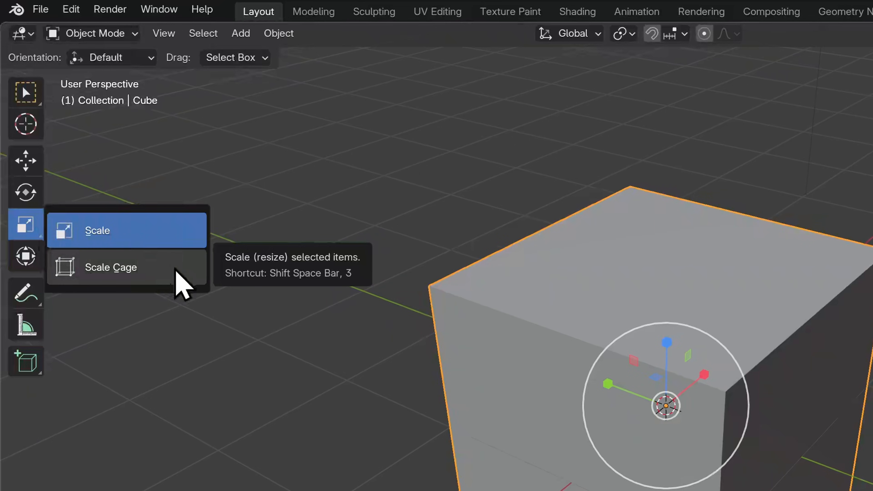
# Switch to Scale Cage and confirm a trial uneven resize of the cube
pyautogui.click(110, 267)
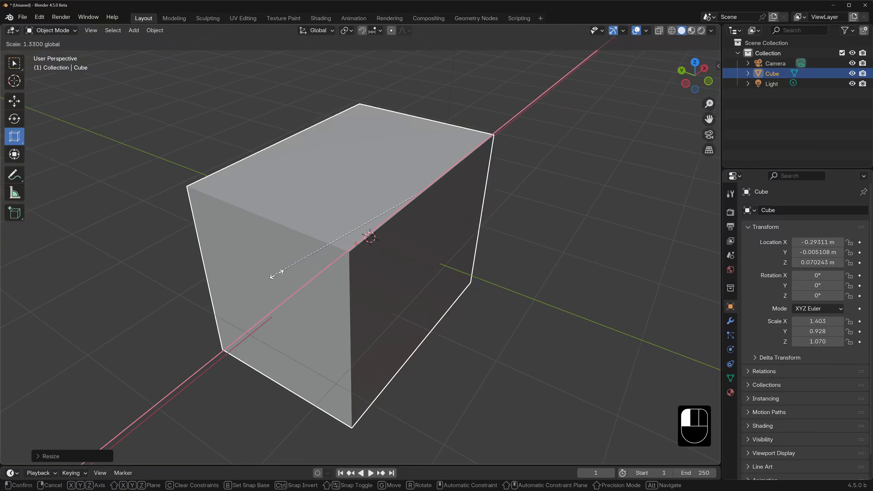
pyautogui.click(367, 233)
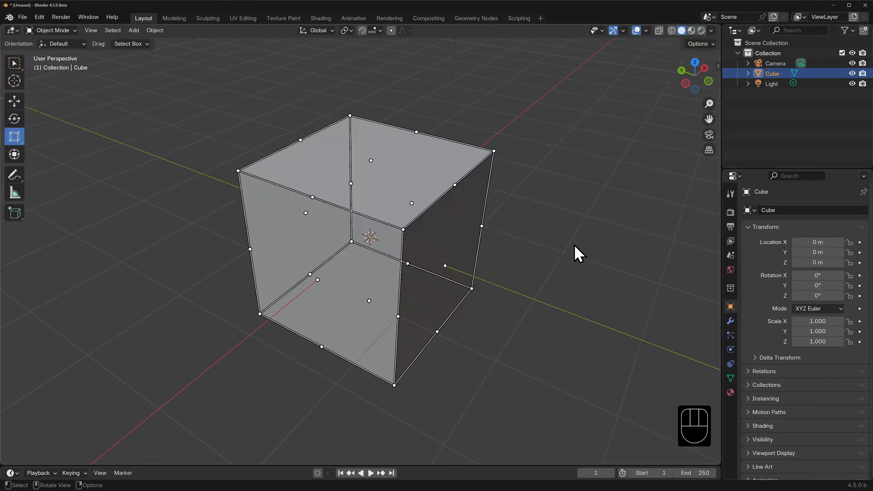
pyautogui.moveTo(16, 120)
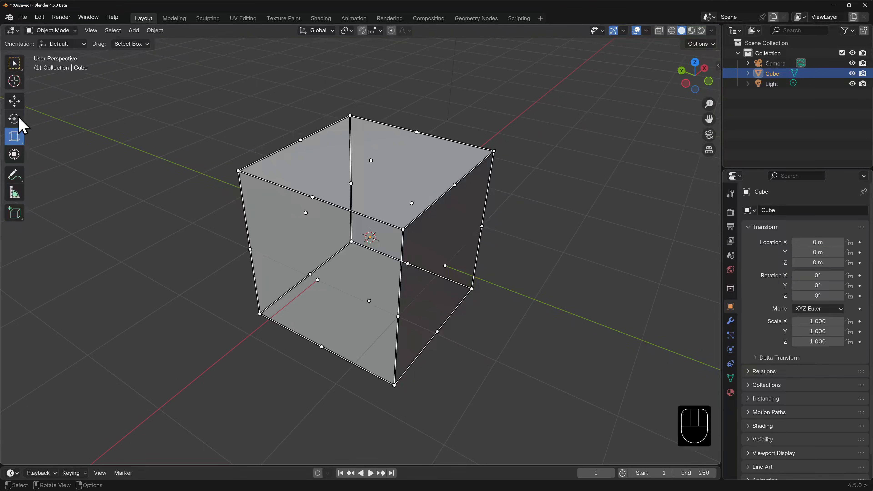
# Resize the tilted cube by dragging a handle of its world-aligned scale cage
pyautogui.click(14, 118)
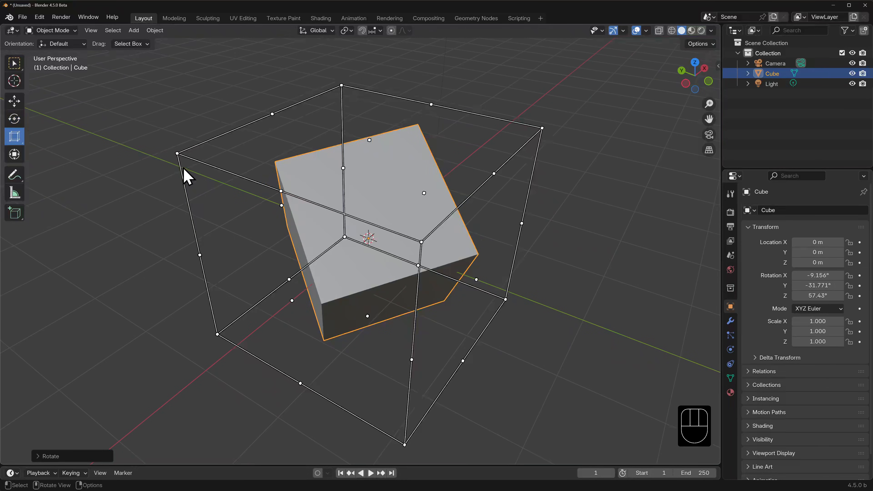
pyautogui.moveTo(498, 178)
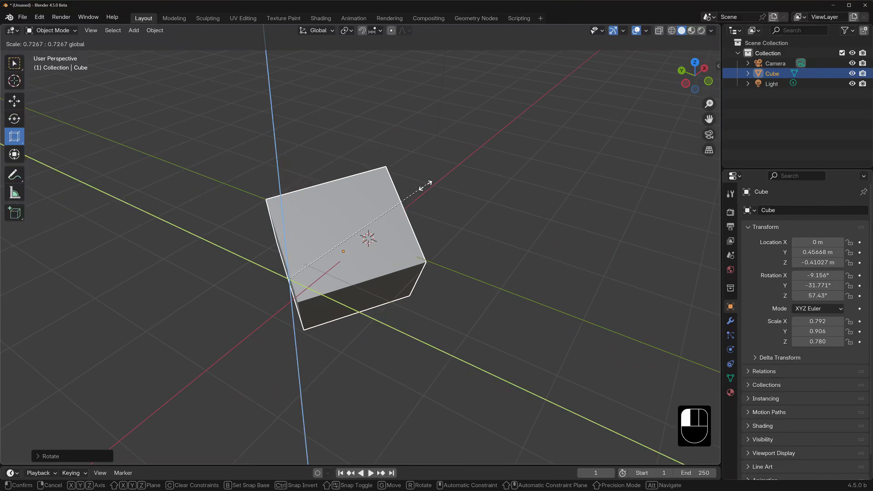
pyautogui.moveTo(426, 183); pyautogui.dragTo(533, 132)
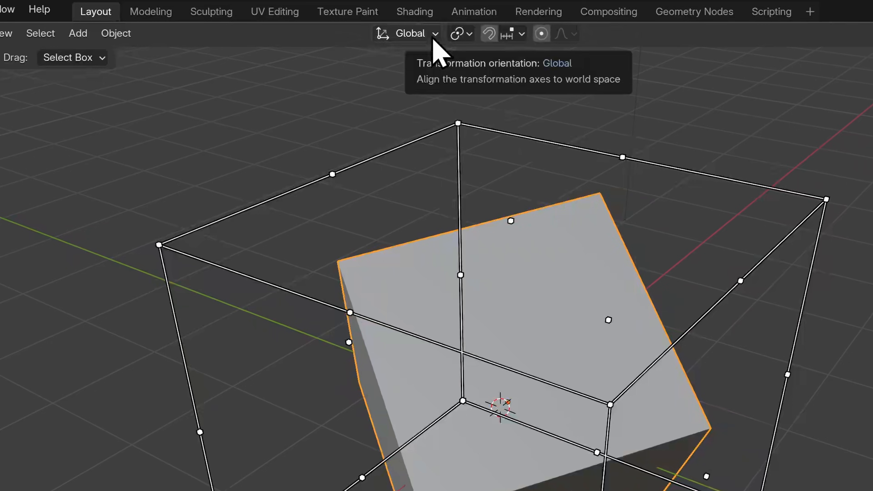
# Show the Transform Orientation list with Global, Local, Normal, Gimbal, View, Cursor and Parent
pyautogui.click(407, 33)
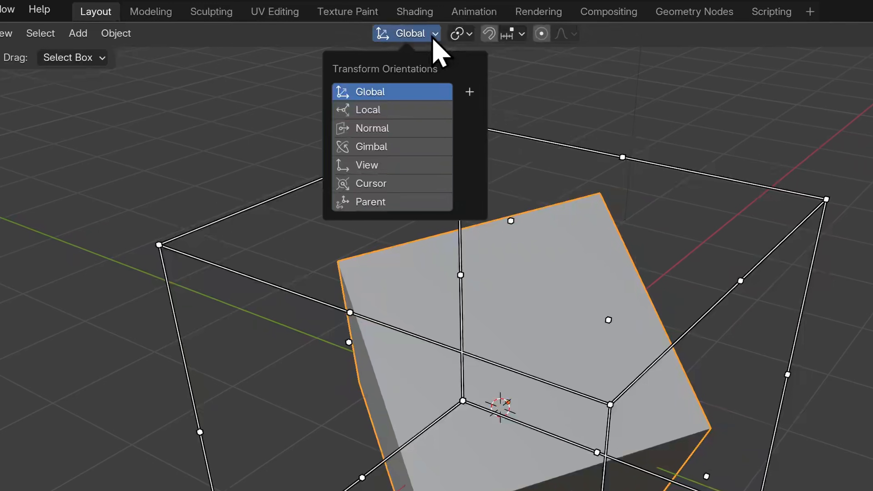
pyautogui.moveTo(434, 111)
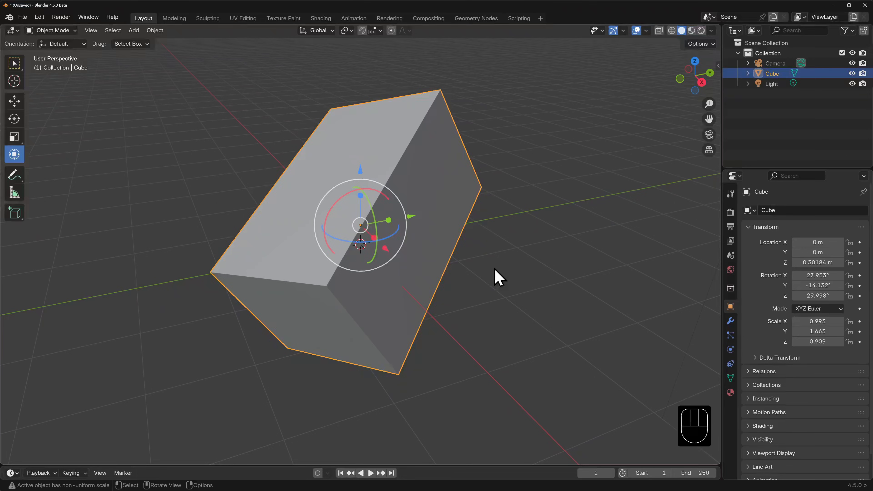
# Undo three edits so only the Y stretch (~1.71) and X tilt remain, then look in the Object menu for reset commands
pyautogui.press('ctrl+z')
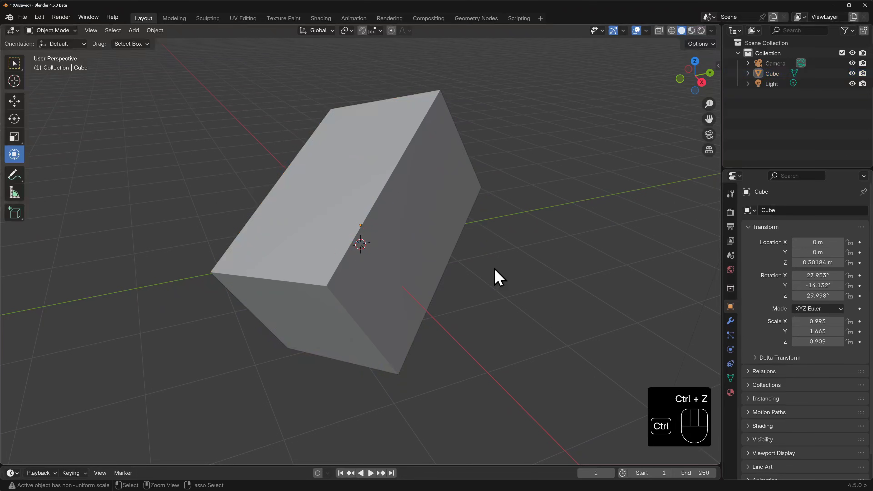
pyautogui.press('ctrl+z')
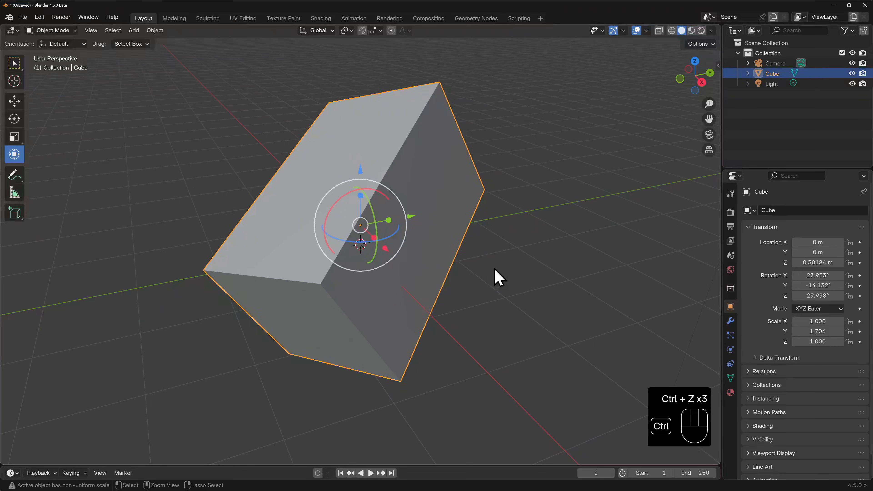
pyautogui.press('ctrl+z')
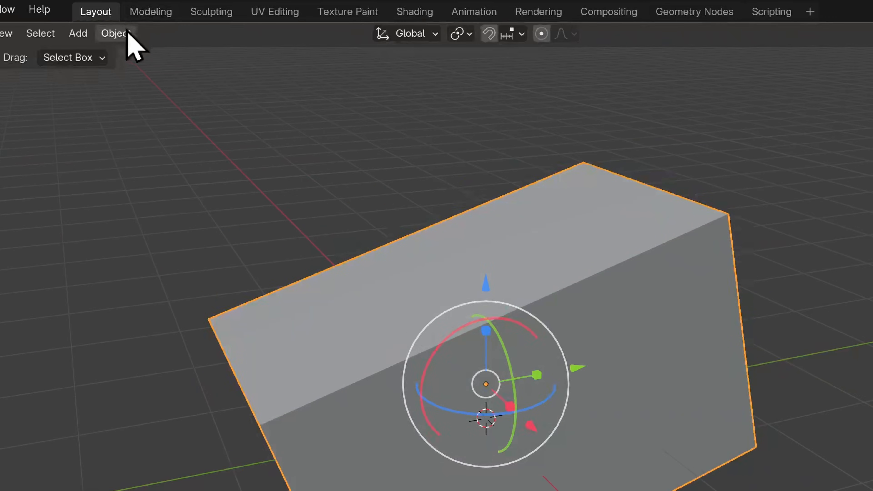
pyautogui.click(114, 33)
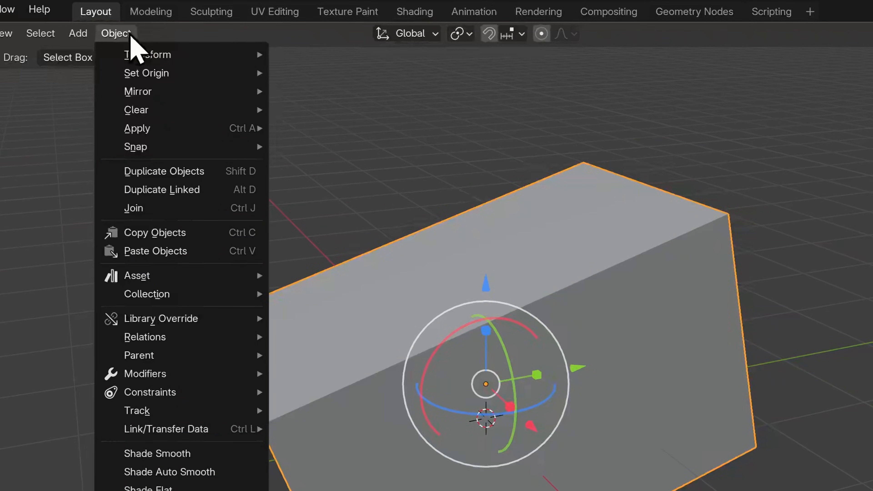
pyautogui.moveTo(137, 110)
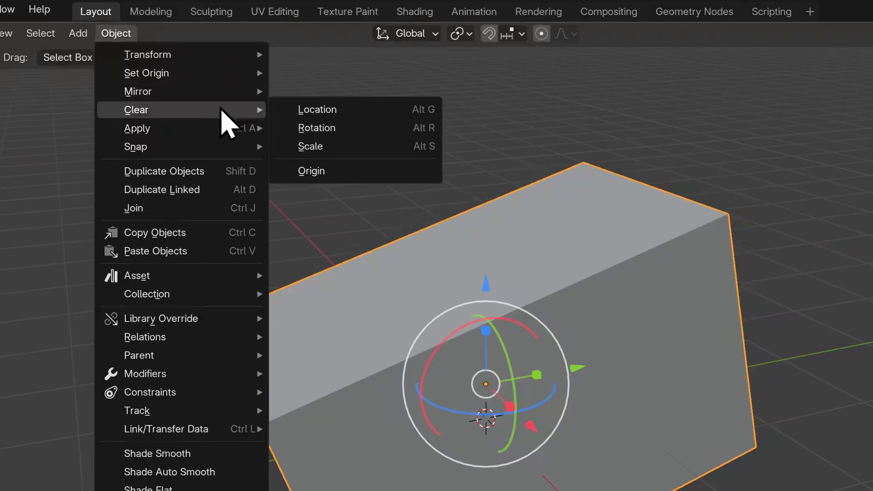
pyautogui.moveTo(317, 109)
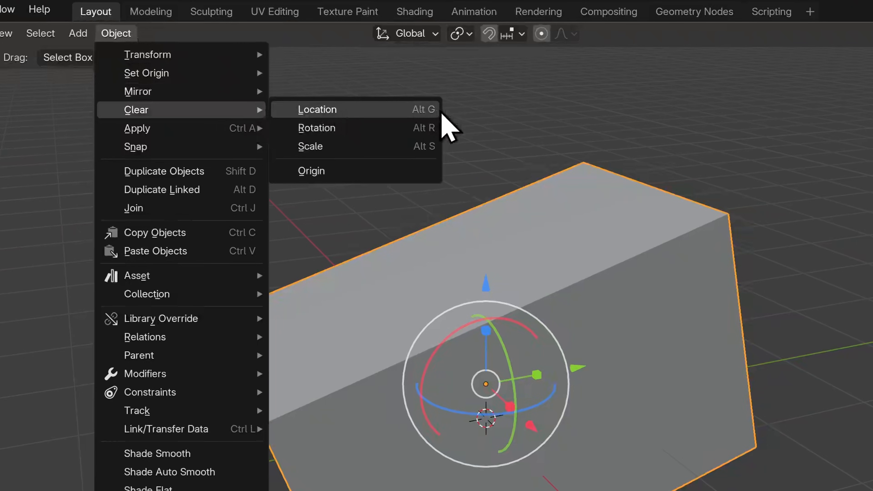
pyautogui.moveTo(316, 127)
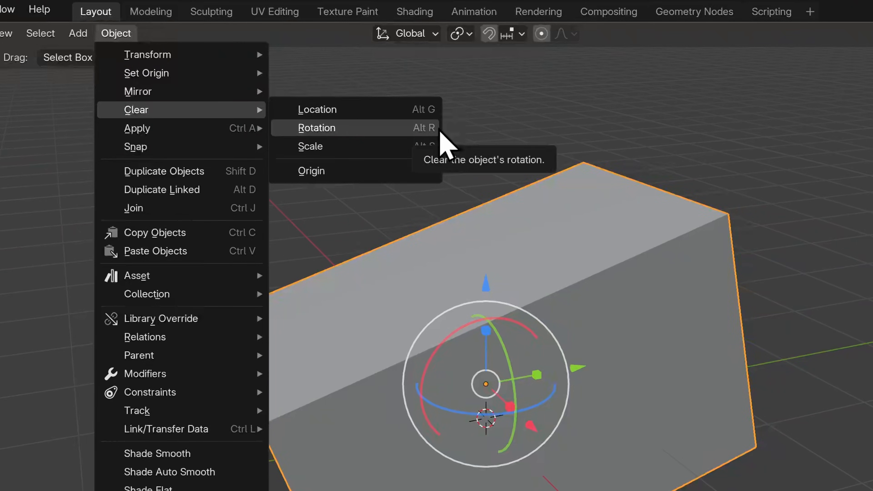
pyautogui.moveTo(310, 146)
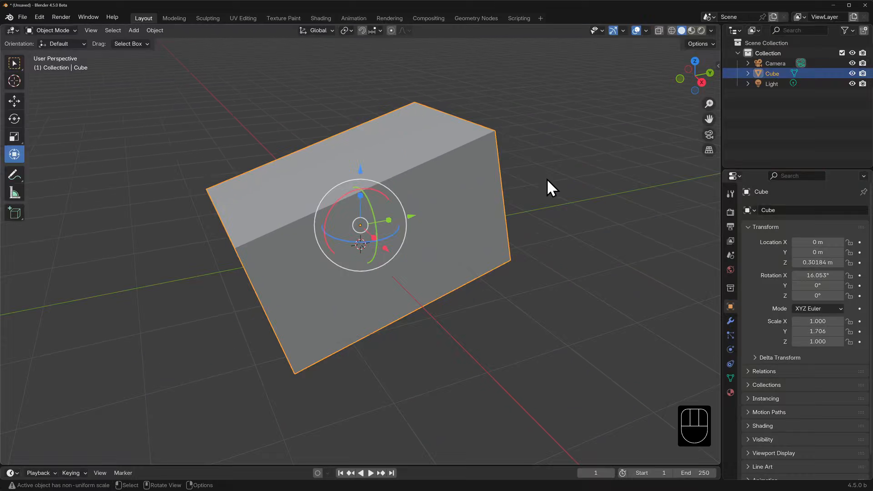
# Clear the cube's location and then drag it freely away from the origin across the grid
pyautogui.press('alt+g')
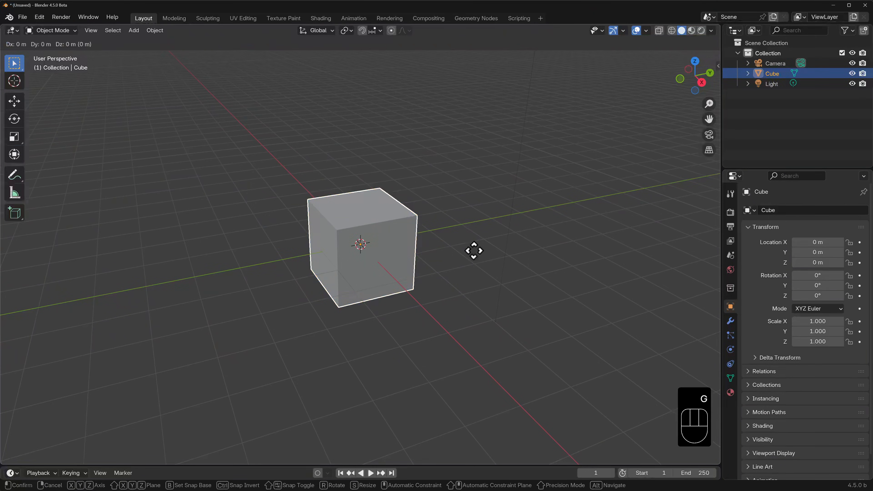
pyautogui.moveTo(473, 250); pyautogui.dragTo(344, 263)
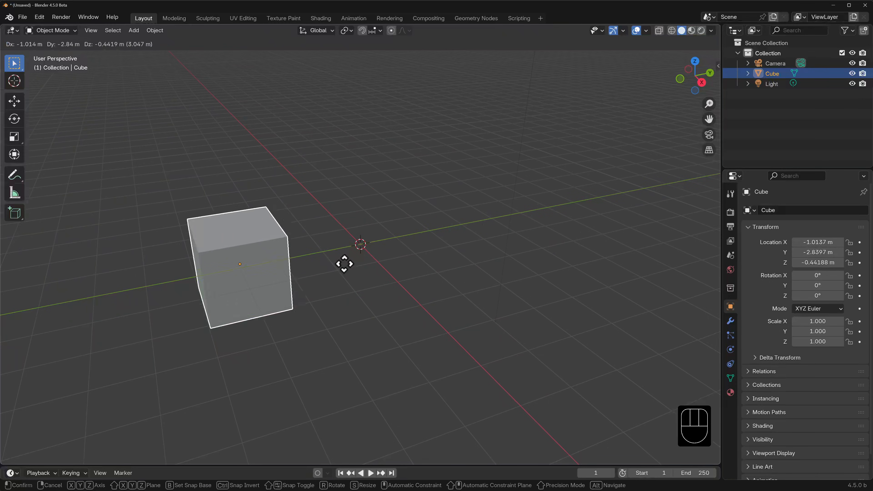
pyautogui.moveTo(344, 264); pyautogui.dragTo(381, 240)
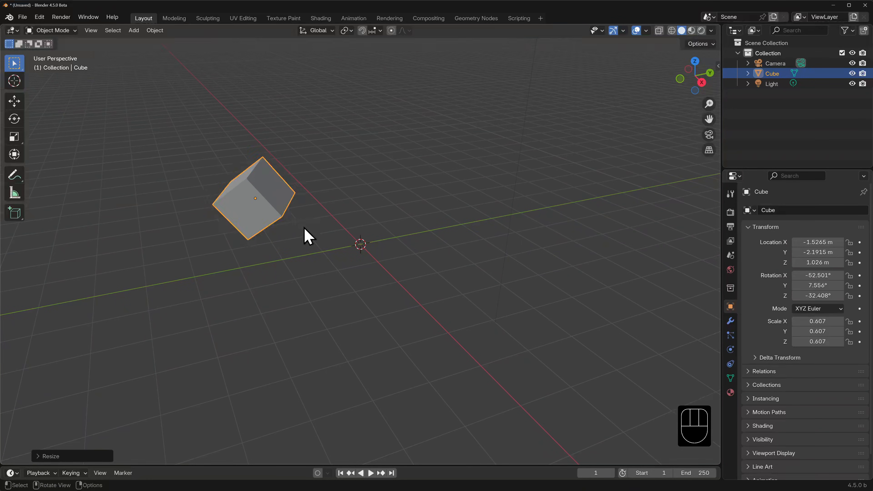
pyautogui.moveTo(309, 237); pyautogui.dragTo(281, 231)
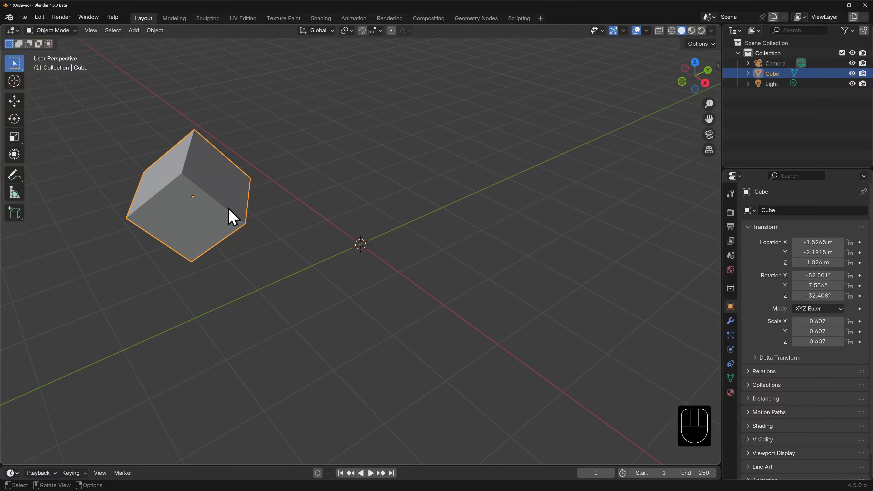
# Rotate the cube freely with R into a new tilted orientation
pyautogui.press('r')
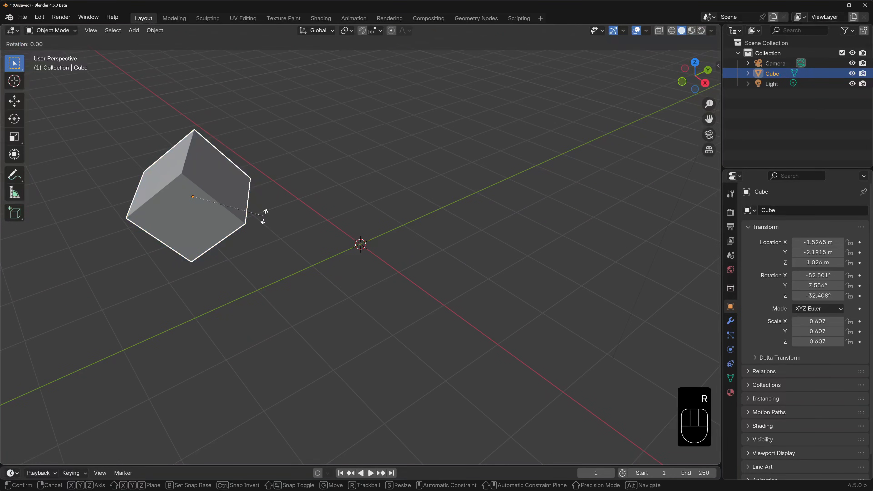
pyautogui.moveTo(265, 214); pyautogui.dragTo(256, 233)
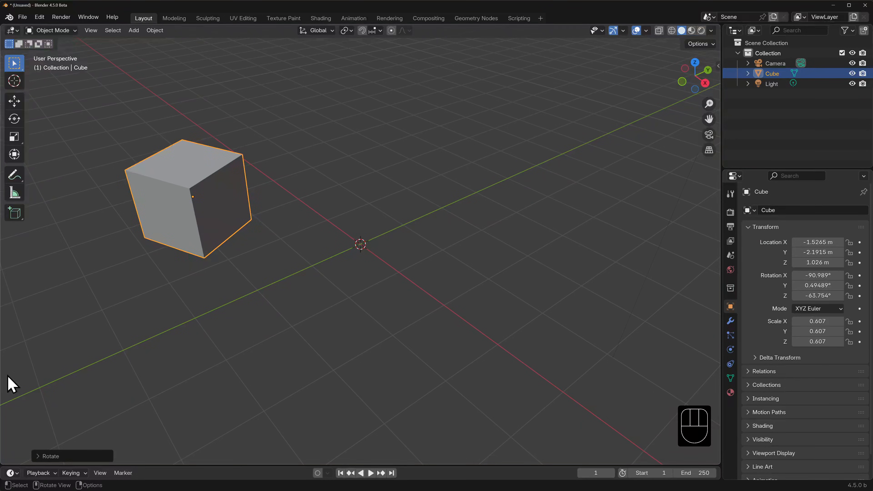
pyautogui.moveTo(277, 229)
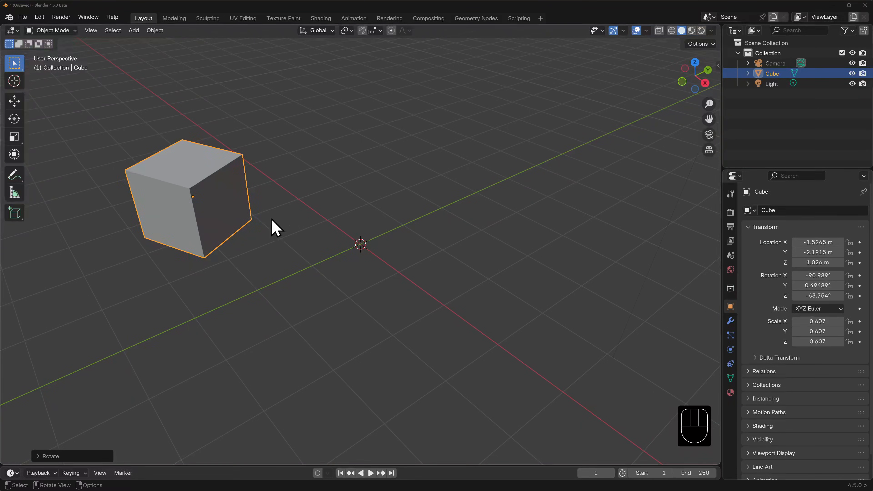
# Set Transform Orientation to Local and rotate the cube about its own axes
pyautogui.click(317, 30)
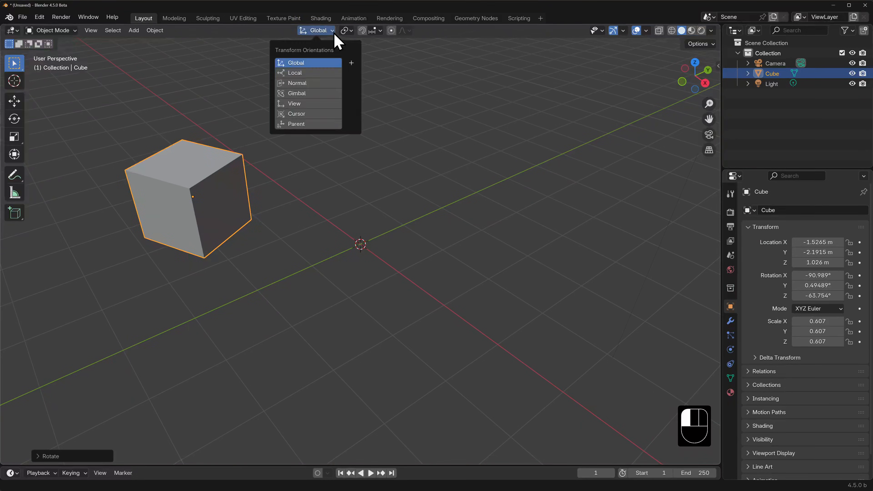
pyautogui.moveTo(352, 80)
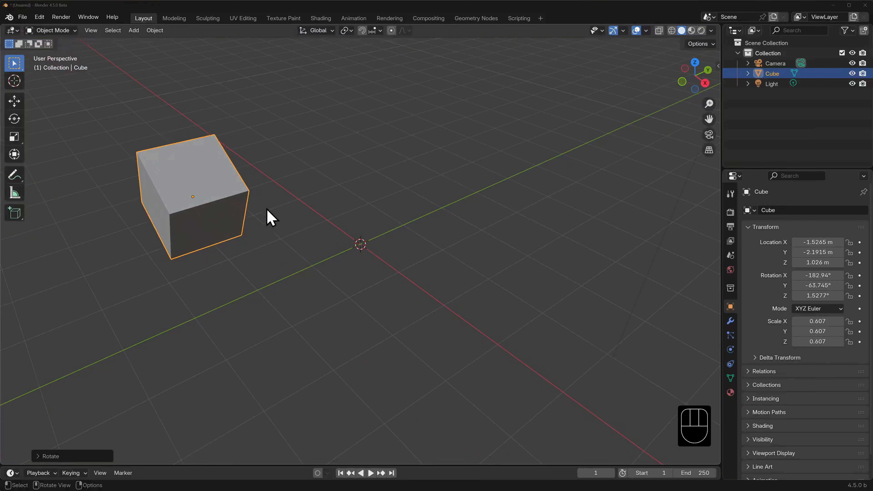
pyautogui.click(316, 30)
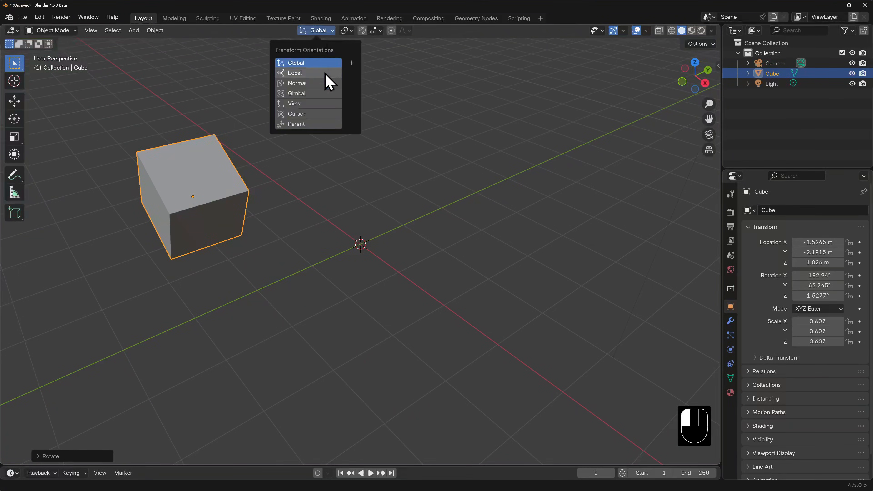
pyautogui.click(294, 72)
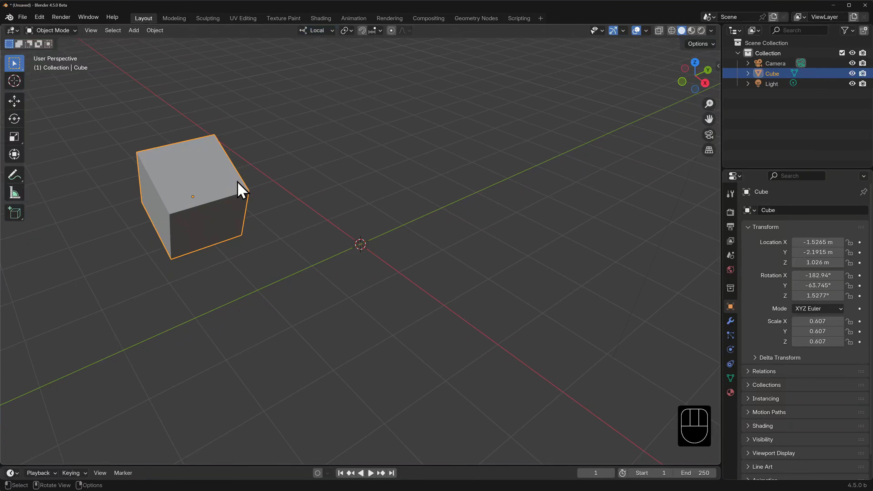
pyautogui.press('r')
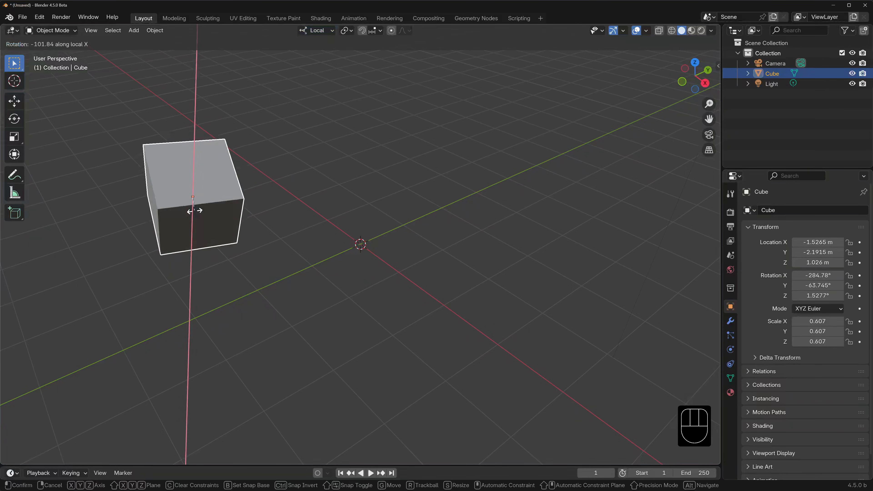
# Set orientation back to Global and start an X-constrained rotation of the cube
pyautogui.click(316, 30)
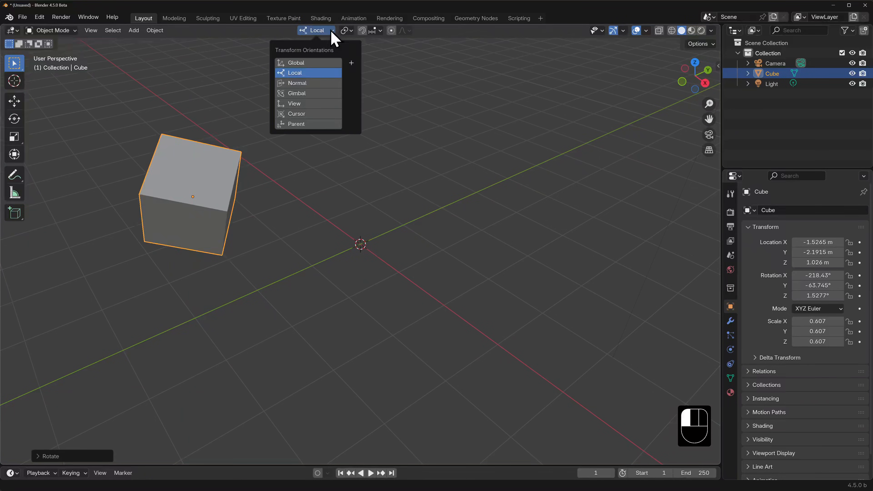
pyautogui.click(296, 62)
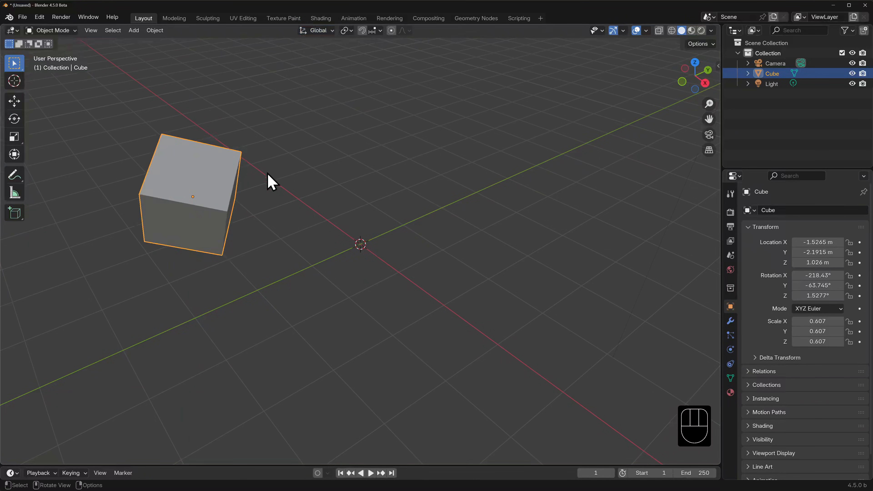
pyautogui.press('r')
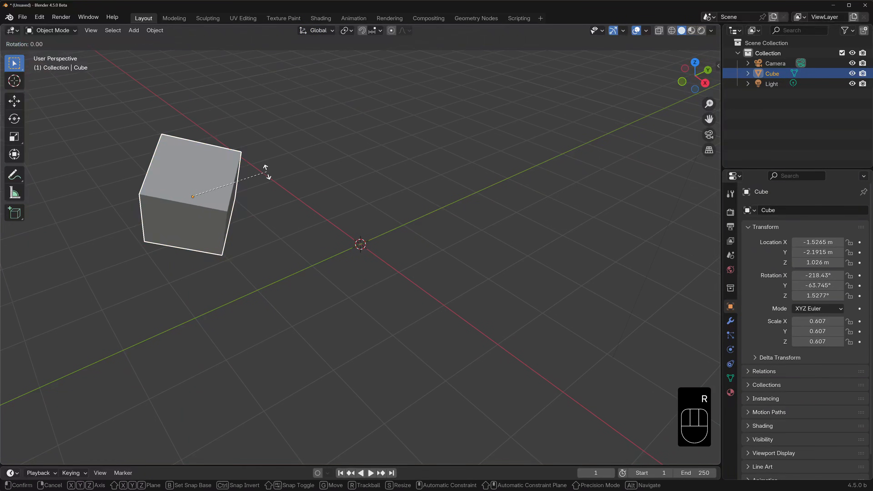
pyautogui.press('x')
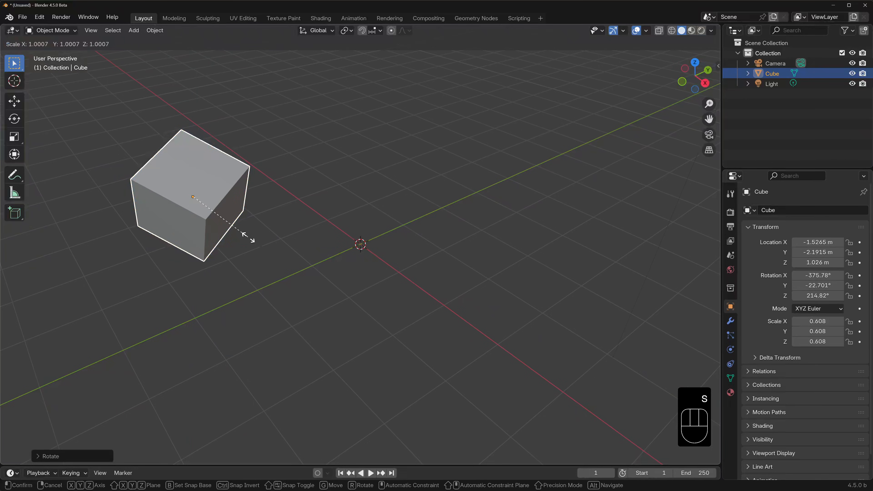
# Clear the cube's transforms so it returns to the origin with zero rotation and scale 1
pyautogui.press('y')
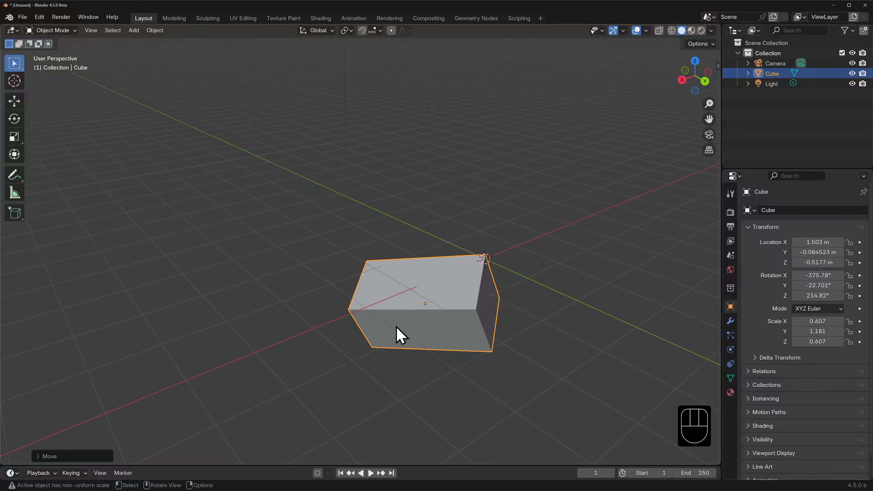
pyautogui.moveTo(401, 334); pyautogui.dragTo(345, 265)
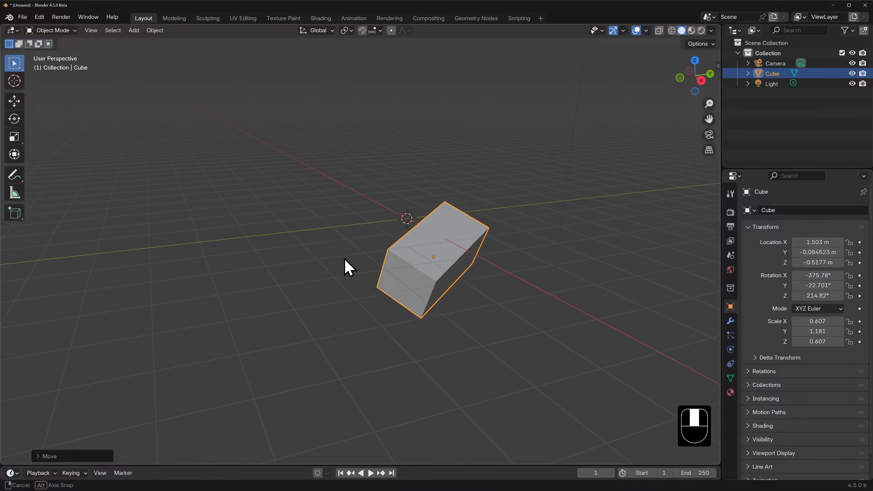
pyautogui.press('alt+g')
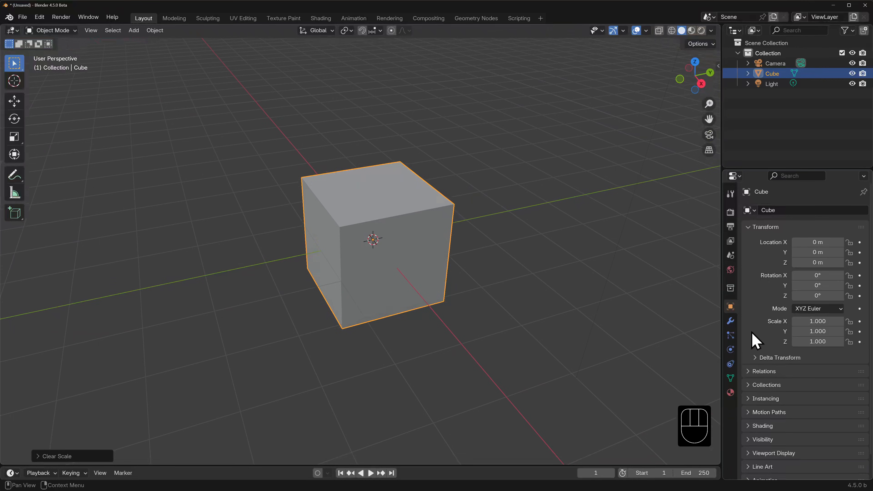
# Move the cube 2.5 m straight up, constrained to the Z axis with G, Z
pyautogui.press('g')
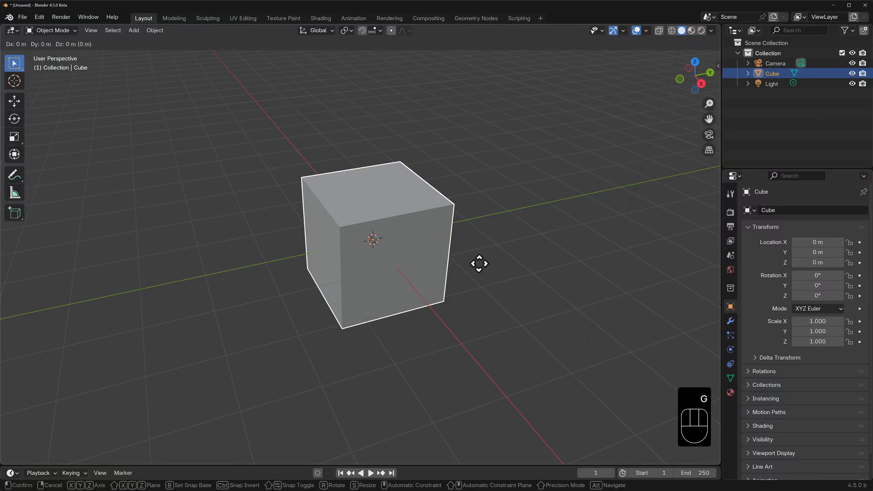
pyautogui.press('z')
pyautogui.write('2.5')
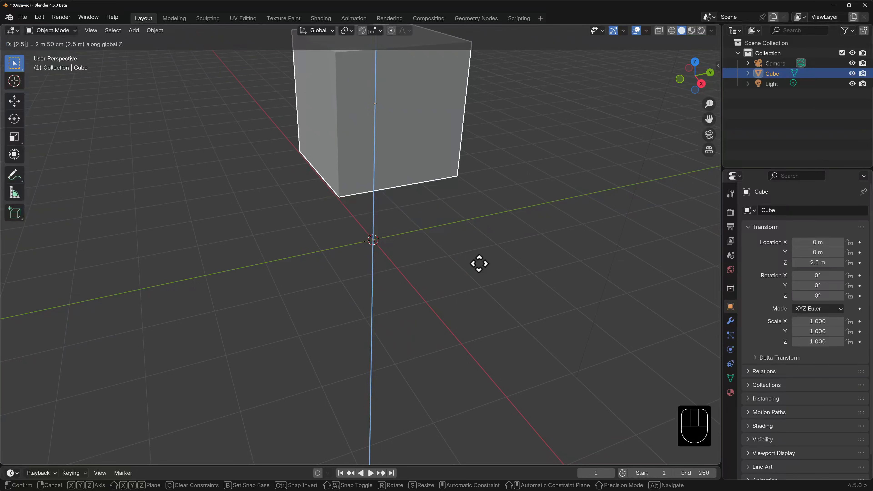
pyautogui.click(440, 245)
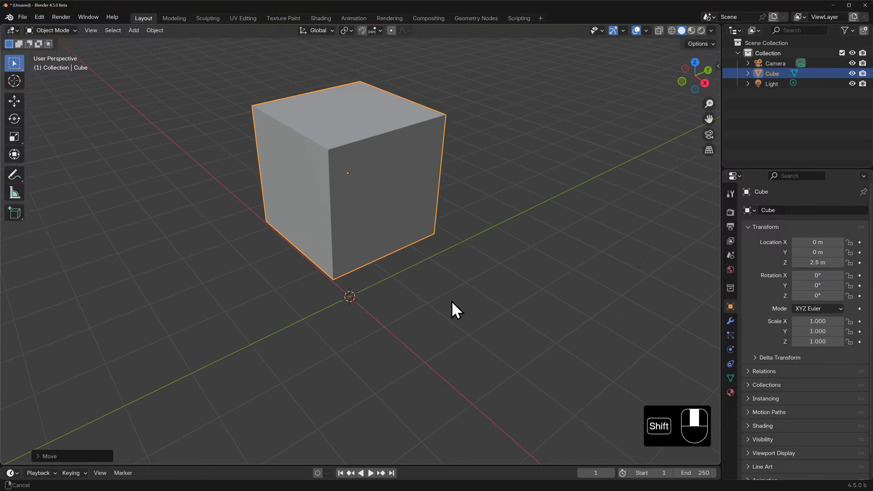
pyautogui.moveTo(849, 262)
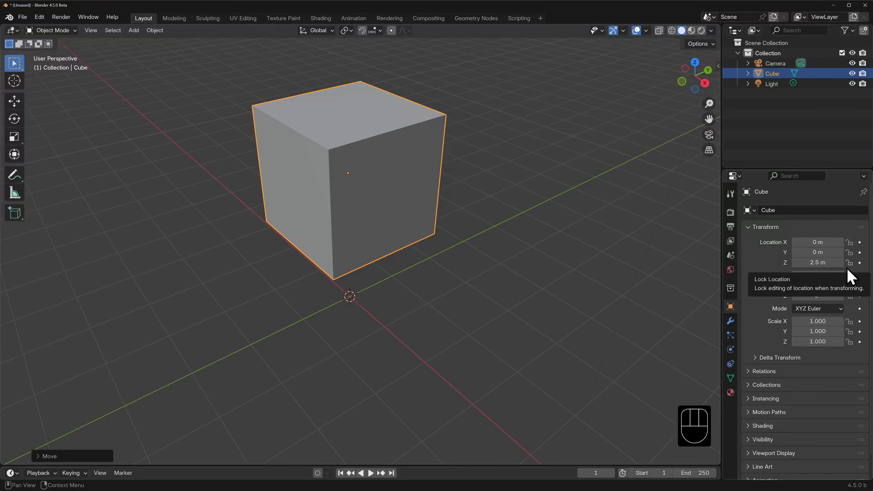
pyautogui.moveTo(473, 240)
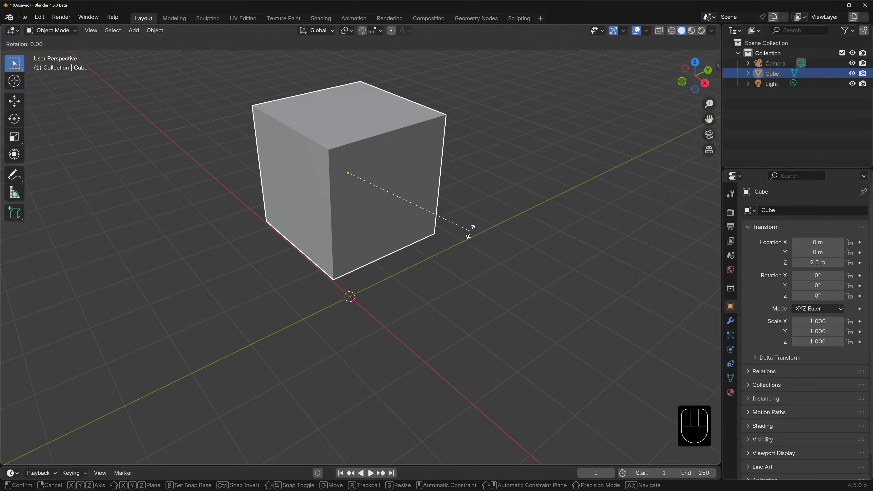
# Rotate the raised cube 45° about the X axis and confirm
pyautogui.press('x')
pyautogui.write('45')
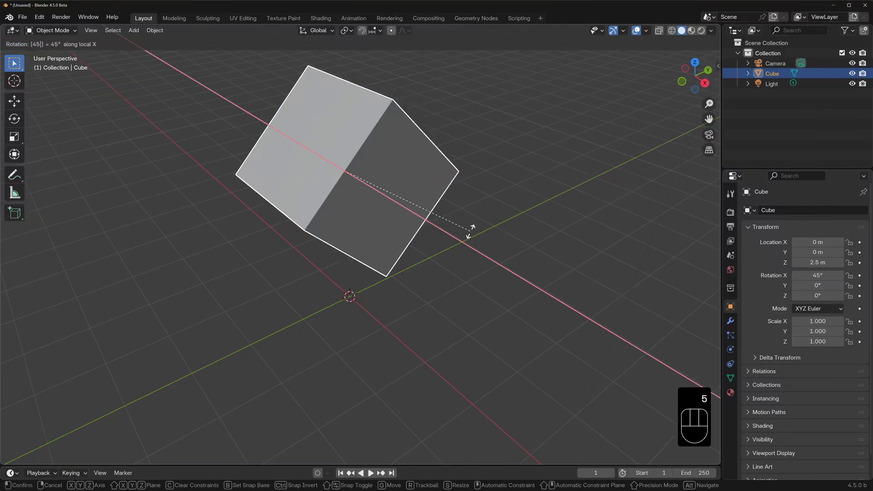
pyautogui.click(473, 241)
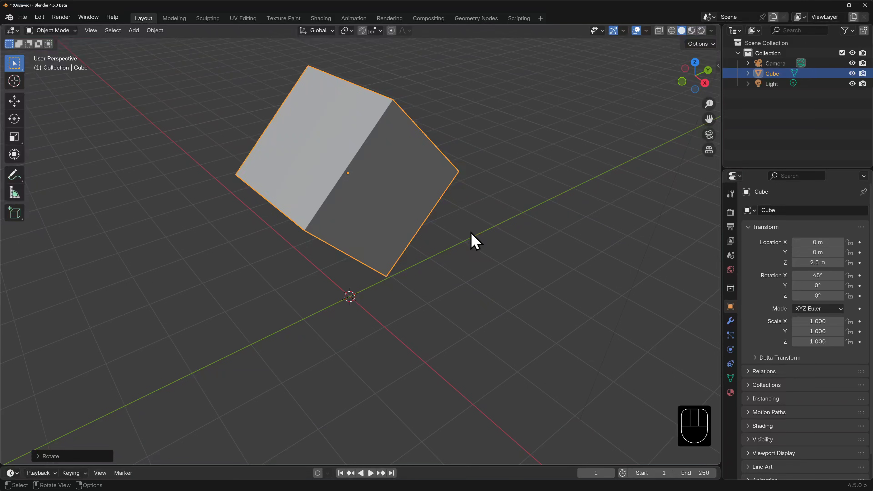
pyautogui.moveTo(456, 222)
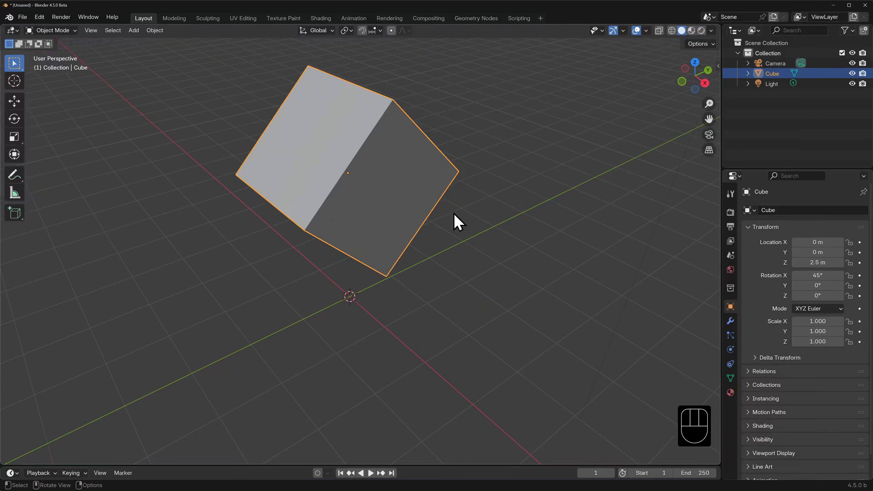
# Scale the tilted cube to 0.5 on every axis and confirm
pyautogui.press('s')
pyautogui.write('.5')
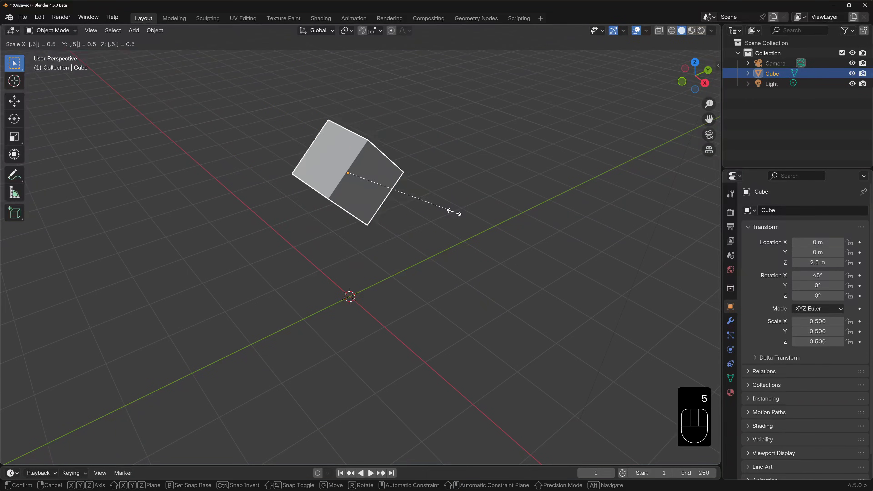
pyautogui.press('Return')
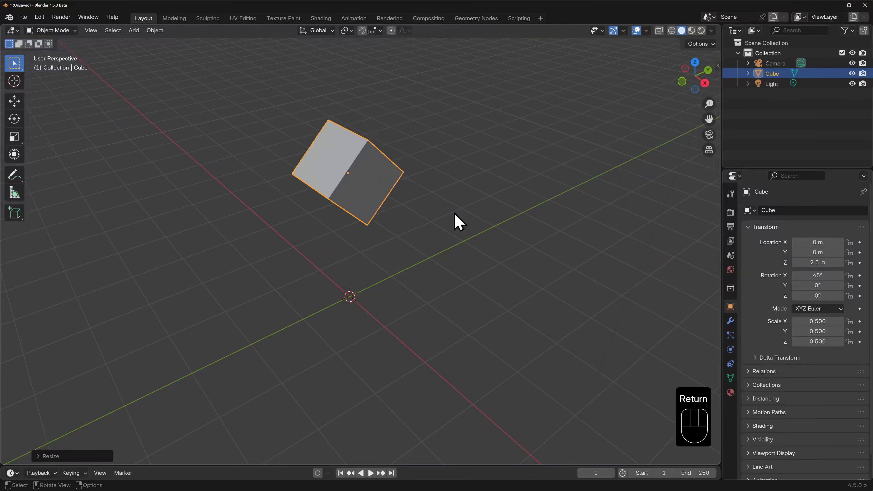